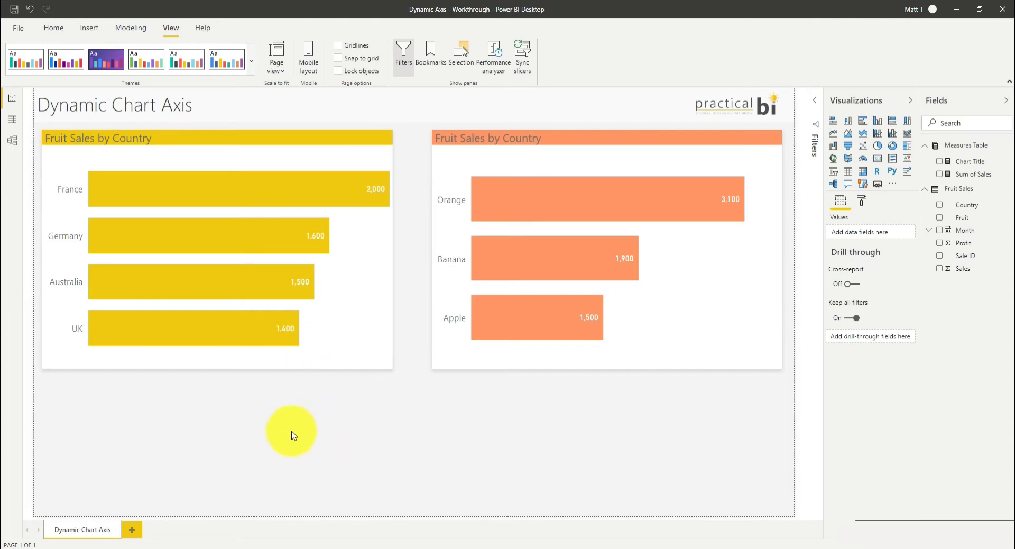
{"action": "mouse_move", "coordinate": [164, 392]}
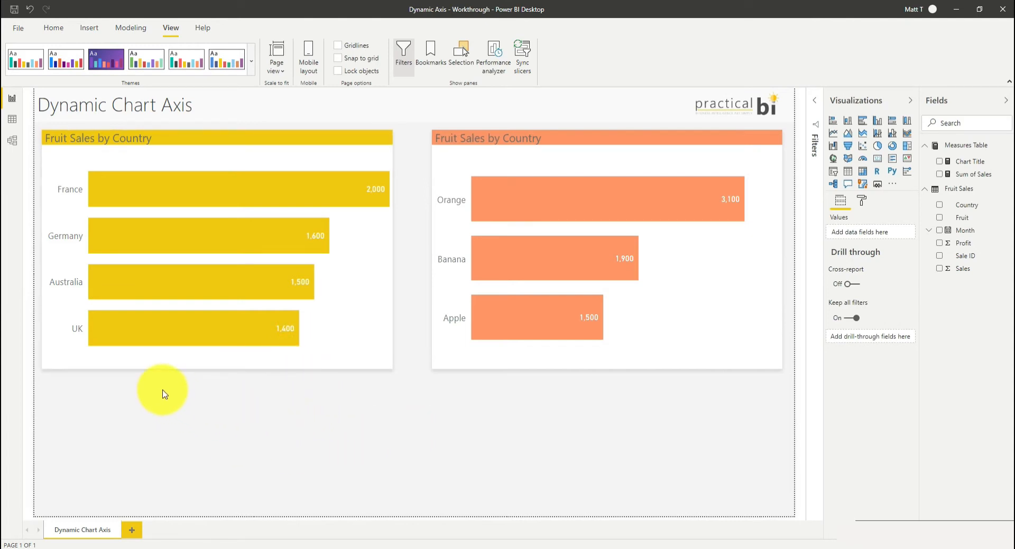
{"action": "mouse_move", "coordinate": [214, 376]}
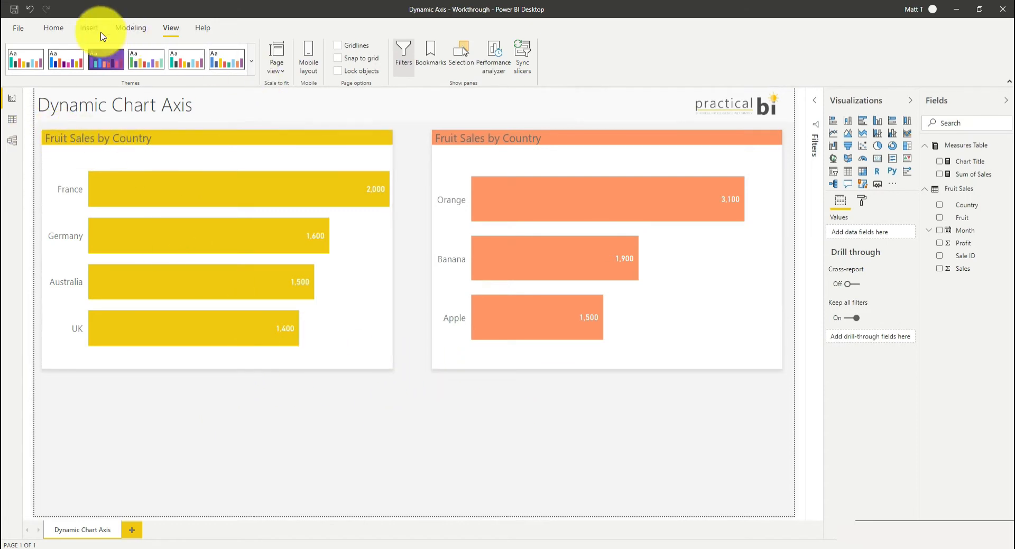
- Show the Home ribbon's data and query commands on the unchanged report page
{"action": "left_click", "coordinate": [53, 28]}
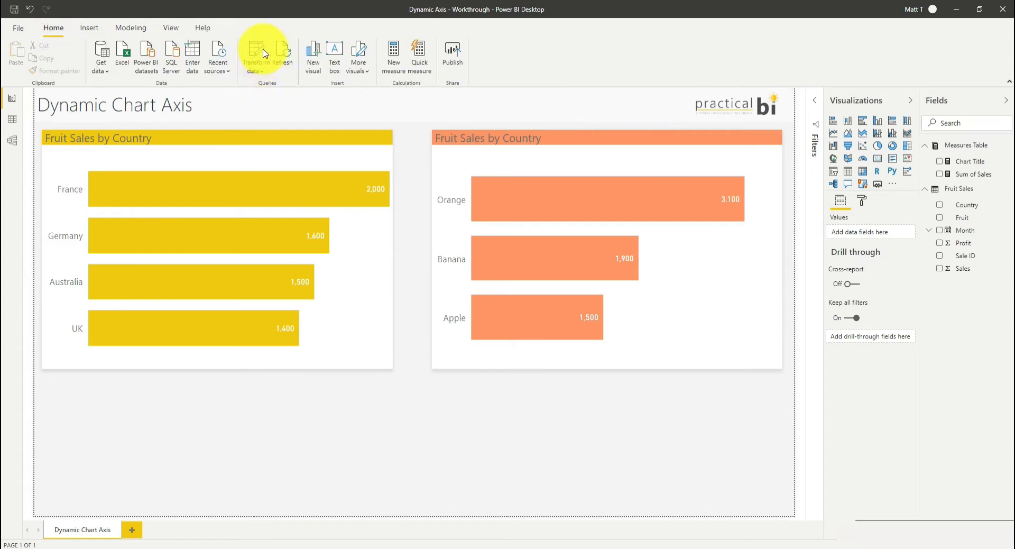
- In Power Query Editor, add a reference query to Fruit Sales, to become Dimension
{"action": "left_click", "coordinate": [255, 53]}
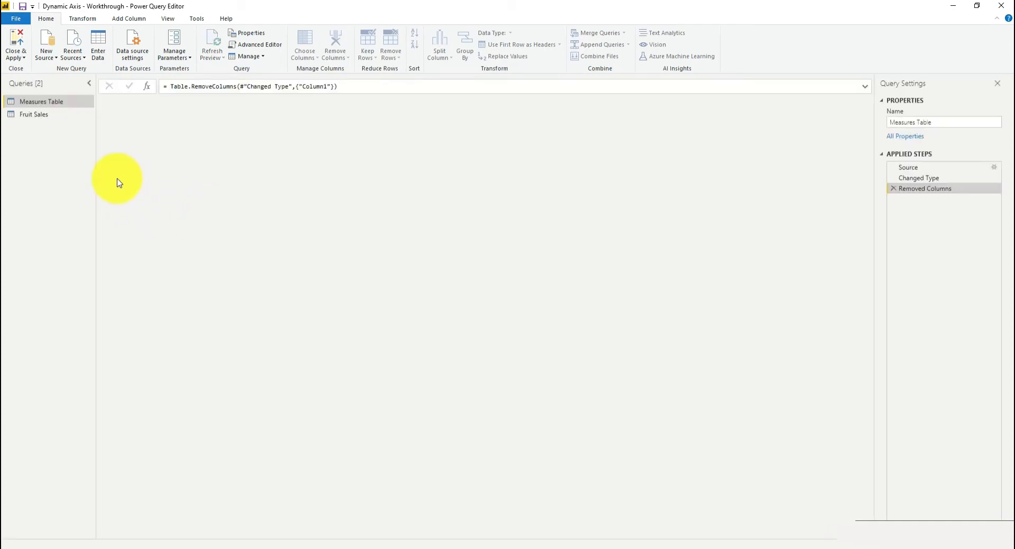
{"action": "left_click", "coordinate": [34, 115]}
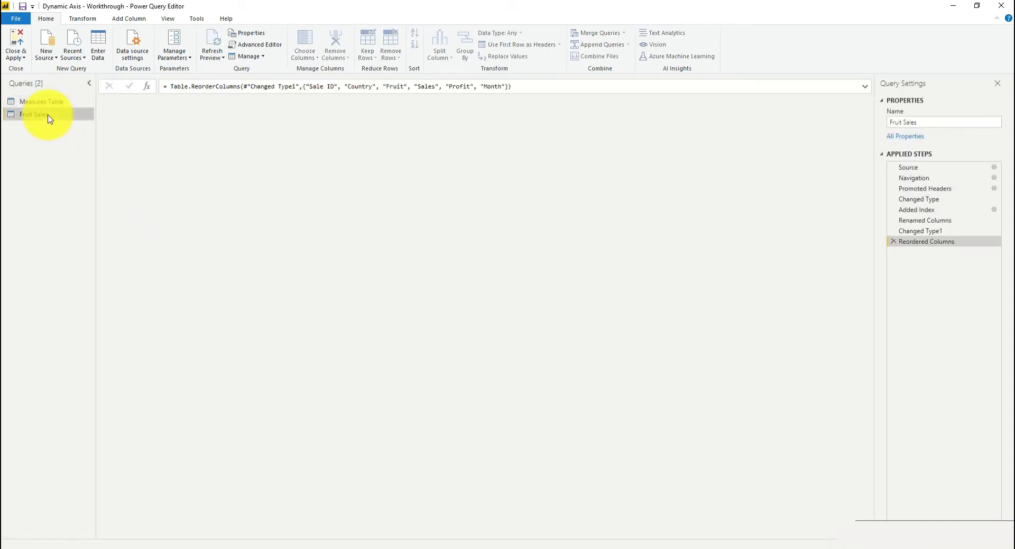
{"action": "left_click", "coordinate": [34, 114]}
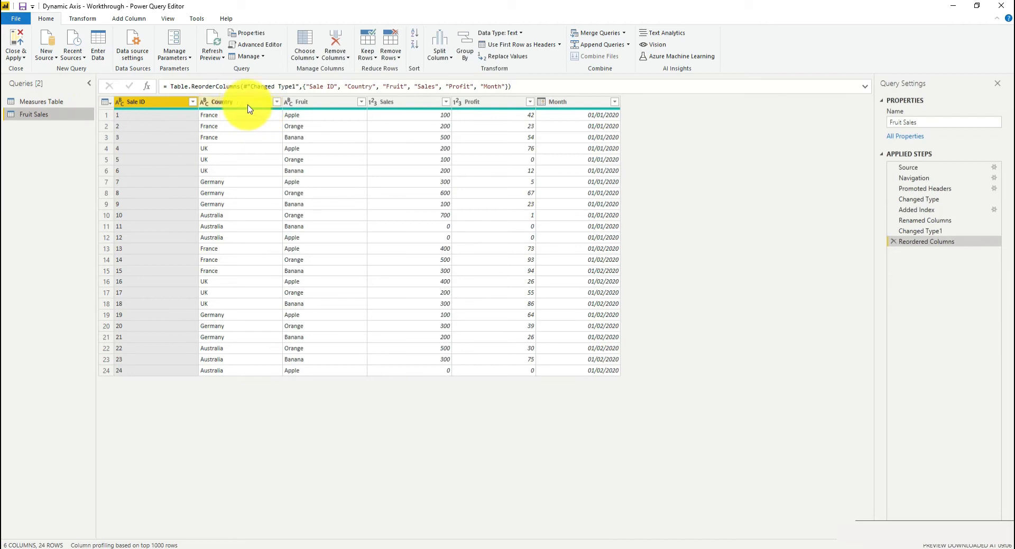
{"action": "mouse_move", "coordinate": [258, 106]}
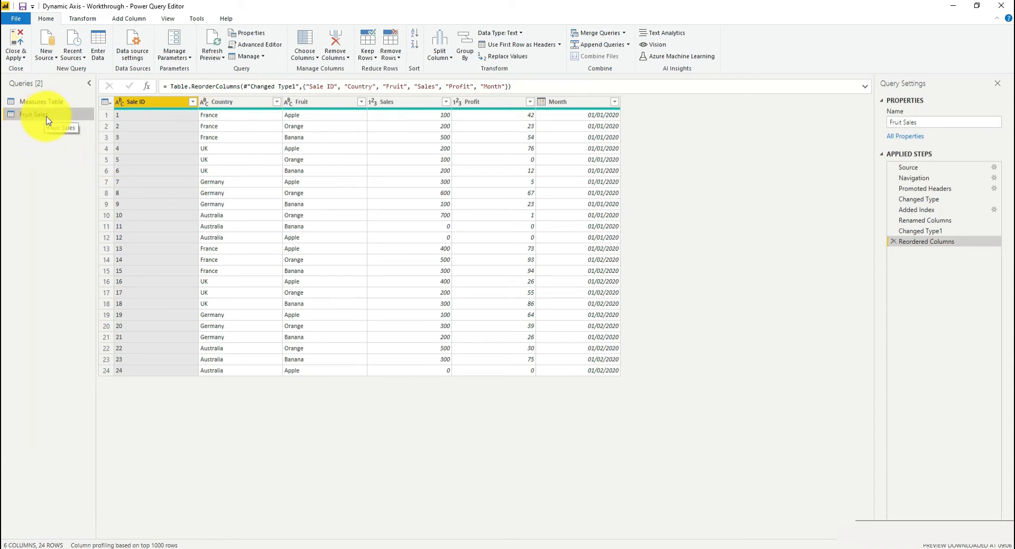
{"action": "right_click", "coordinate": [34, 114]}
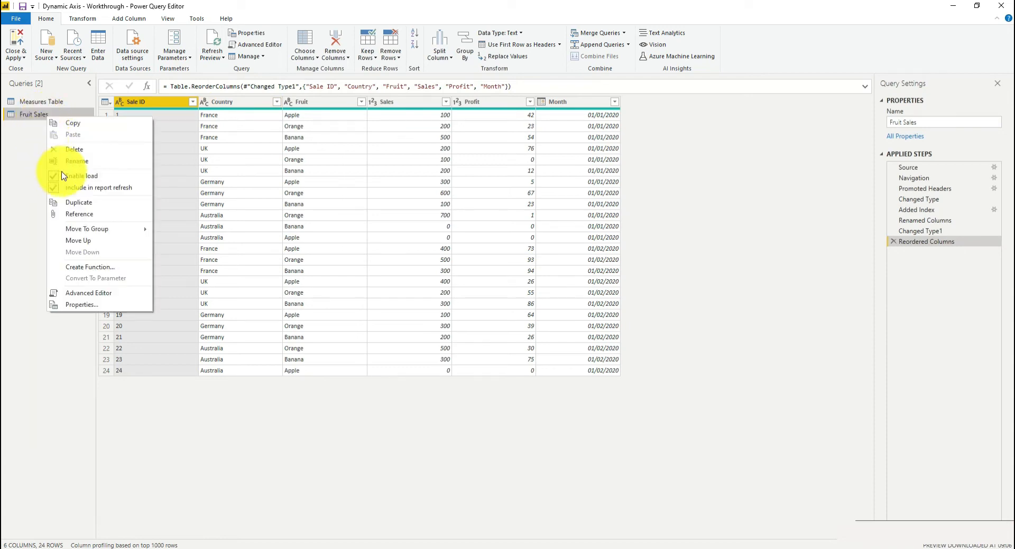
{"action": "left_click", "coordinate": [78, 202]}
{"action": "type", "text": "Dimension"}
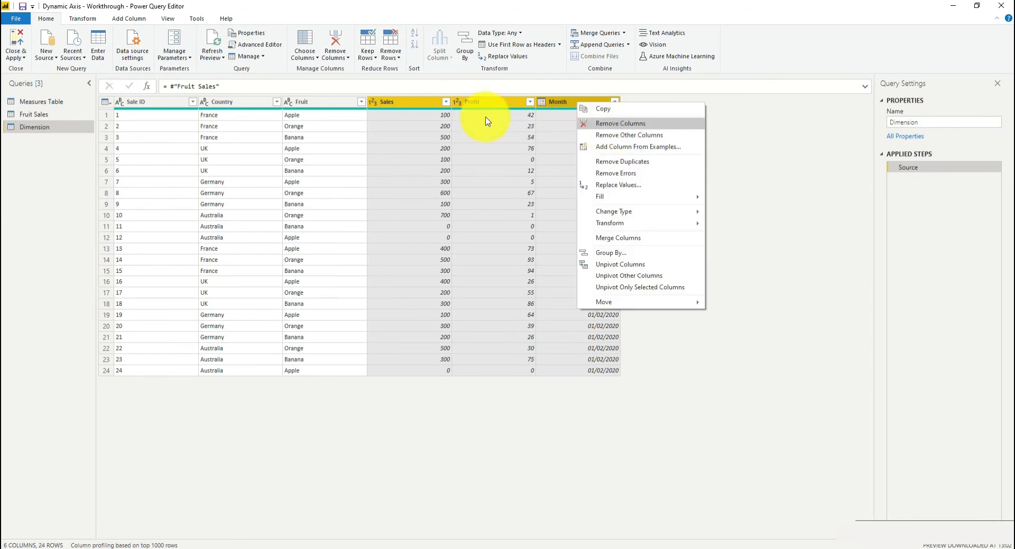
- Remove the Sales, Profit and Month columns and unpivot Country and Fruit
{"action": "left_click", "coordinate": [620, 123]}
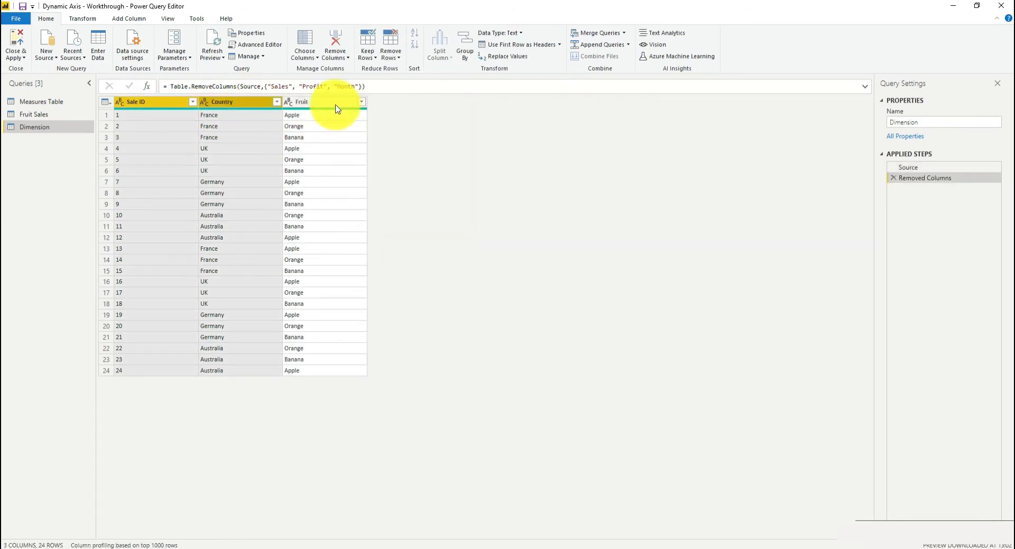
{"action": "left_click", "coordinate": [227, 102]}
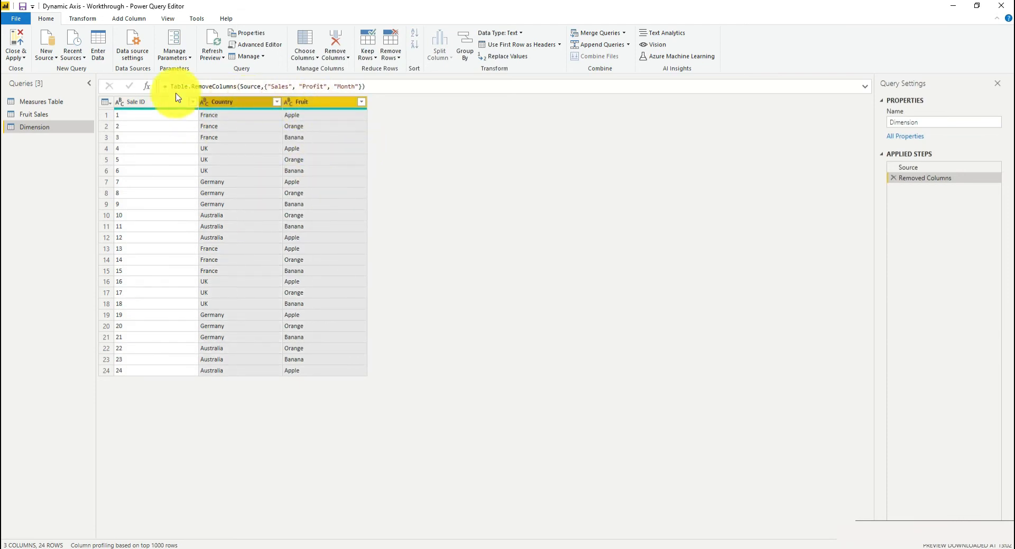
{"action": "left_click", "coordinate": [83, 18]}
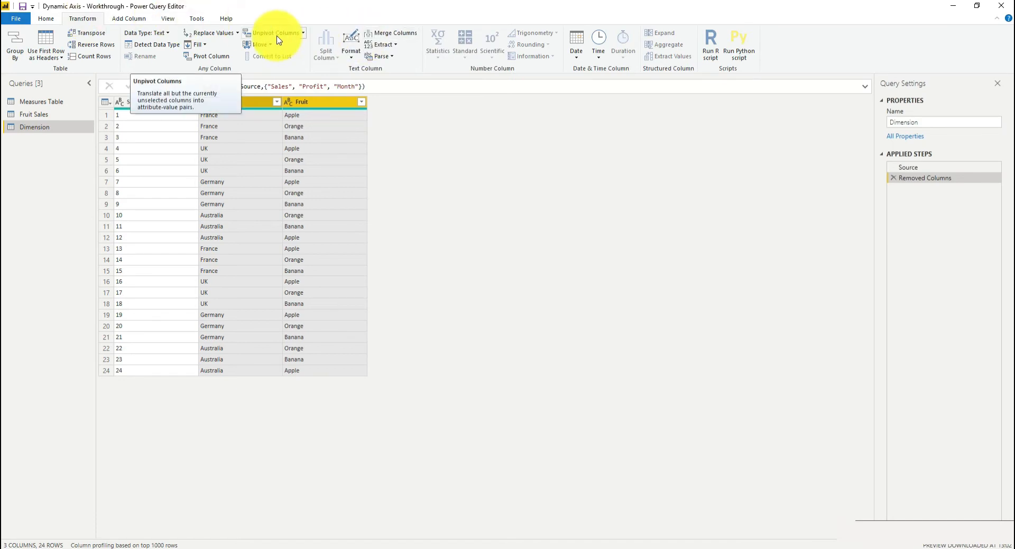
{"action": "left_click", "coordinate": [273, 33]}
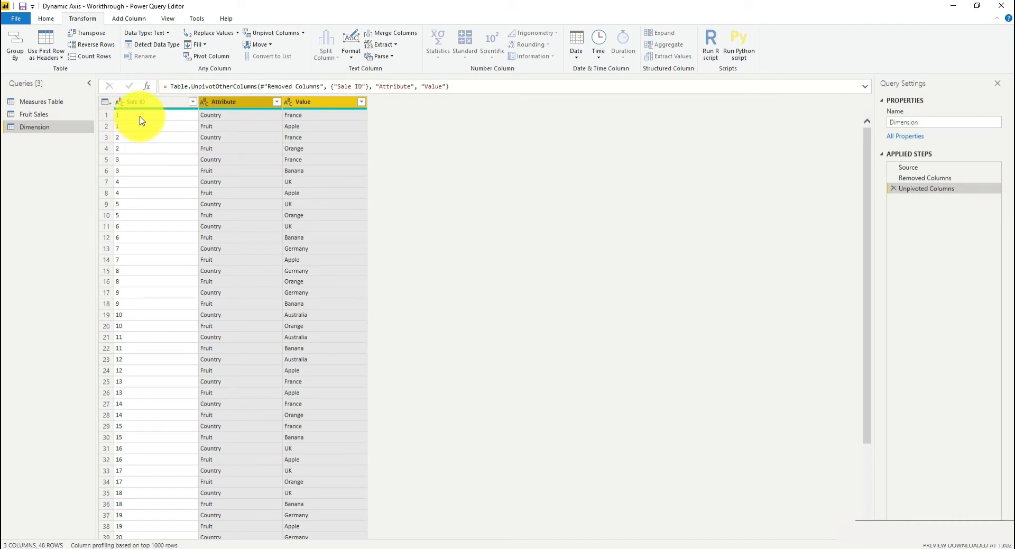
- Rename the unpivoted Attribute column to Dimension
{"action": "left_click", "coordinate": [149, 102]}
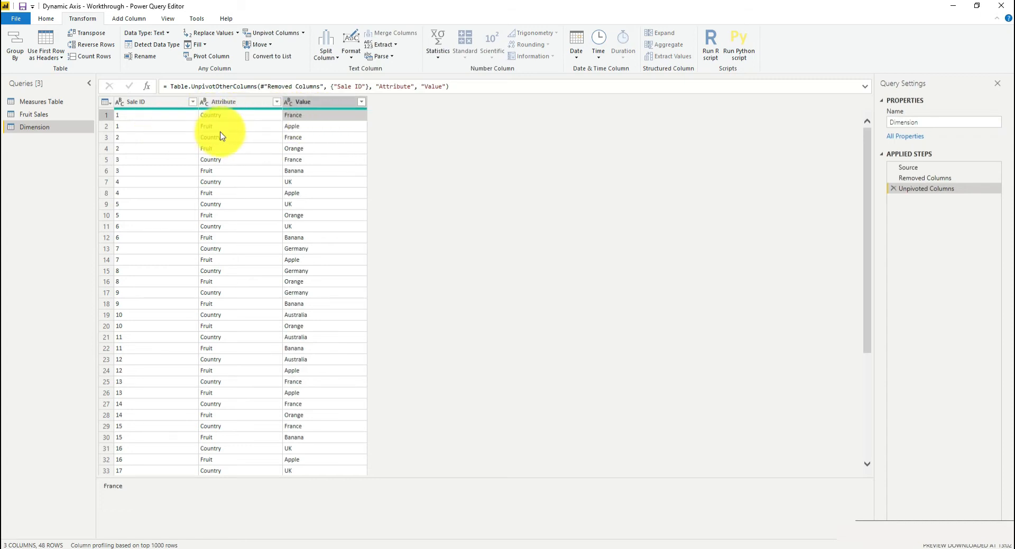
{"action": "left_click", "coordinate": [292, 125]}
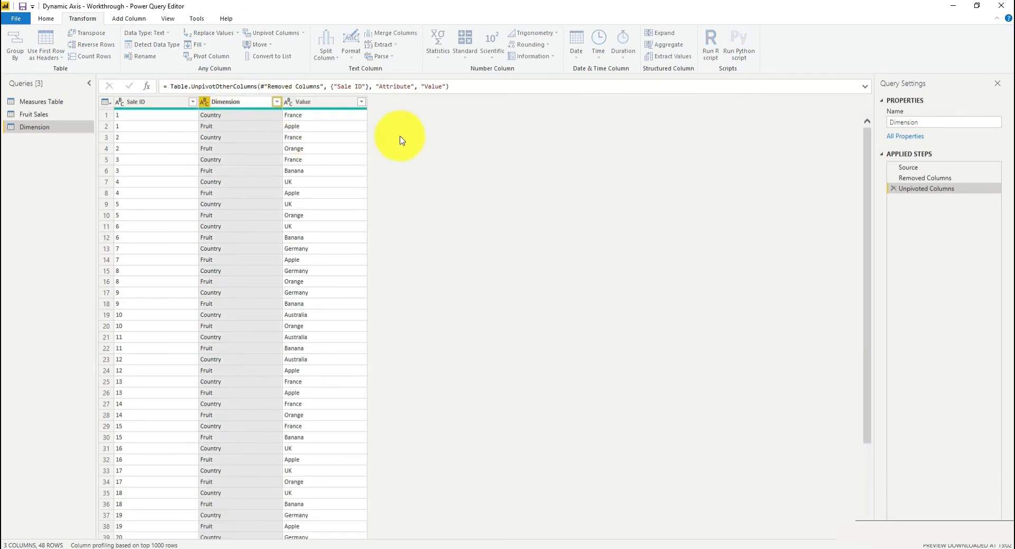
{"action": "double_click", "coordinate": [239, 101]}
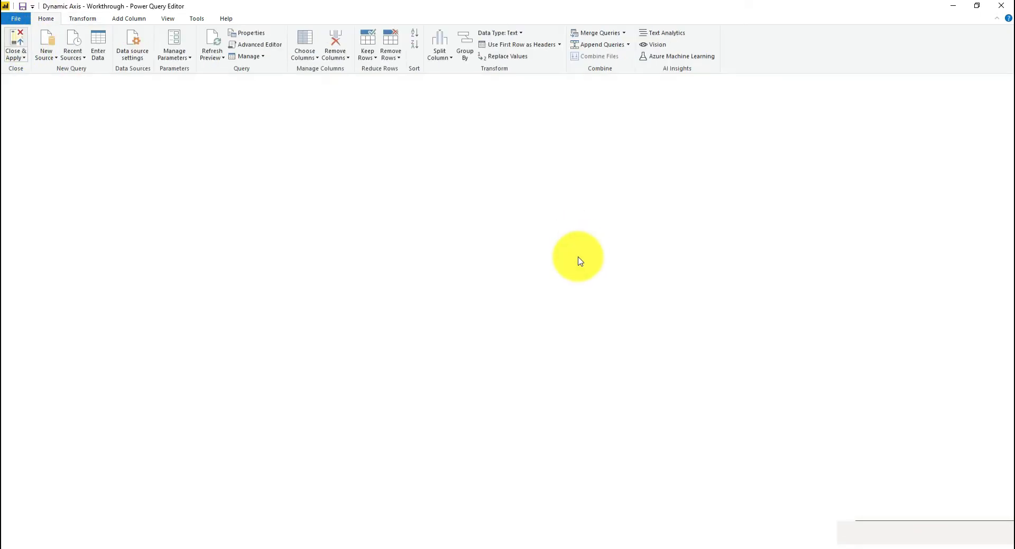
- Apply the query changes and inspect the Dimension–Fruit Sales relationship on Sale ID in Model view
{"action": "left_click", "coordinate": [15, 45]}
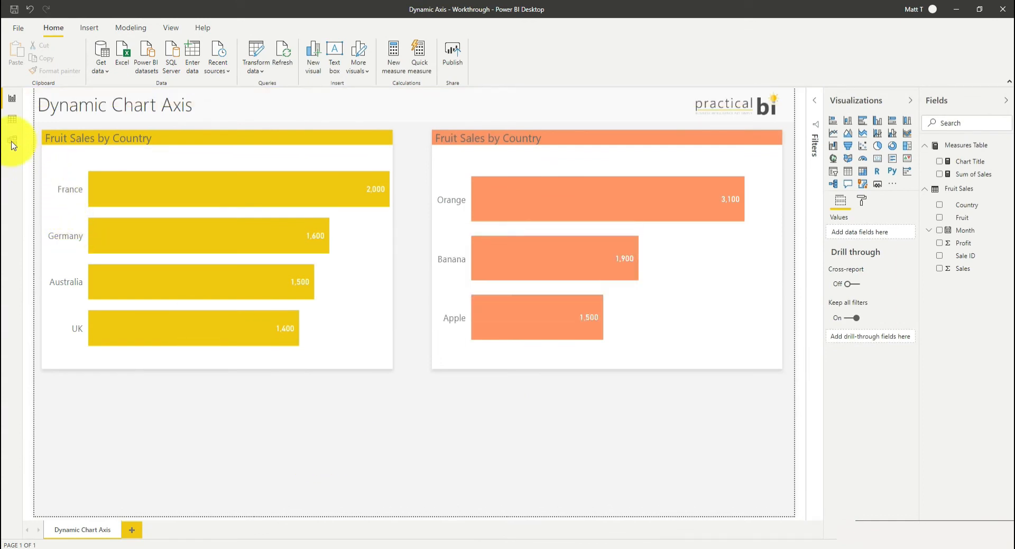
{"action": "left_click", "coordinate": [11, 139]}
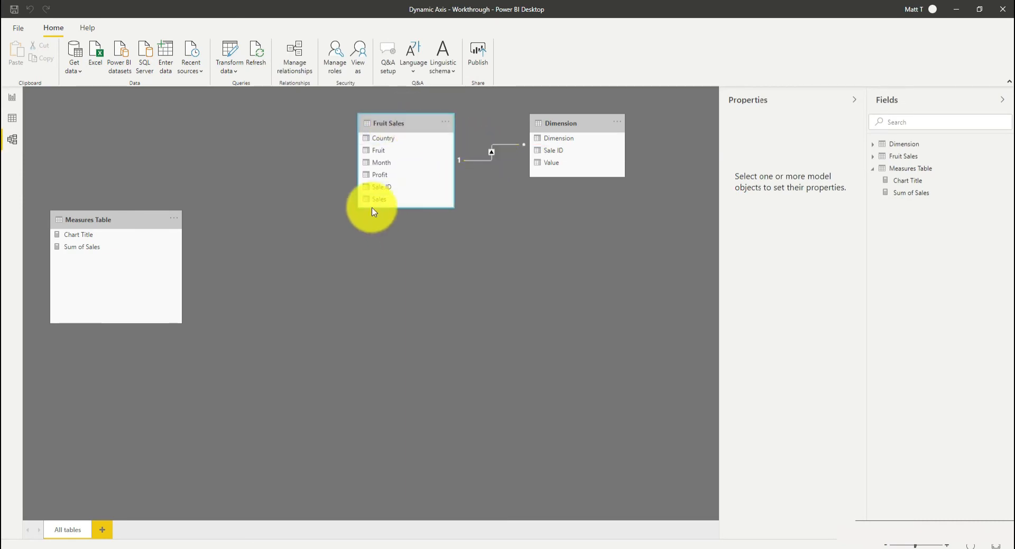
{"action": "left_click", "coordinate": [381, 187]}
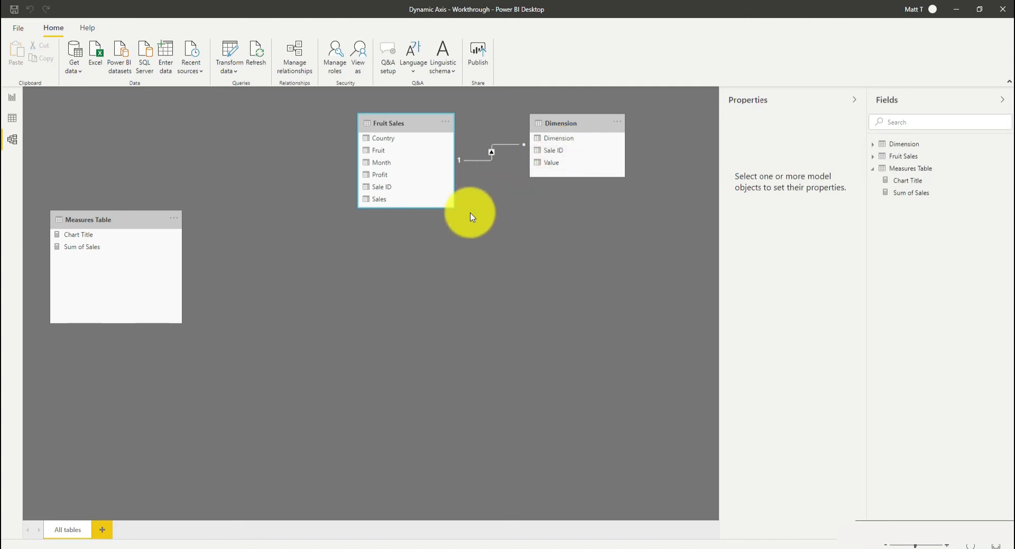
{"action": "mouse_move", "coordinate": [491, 204]}
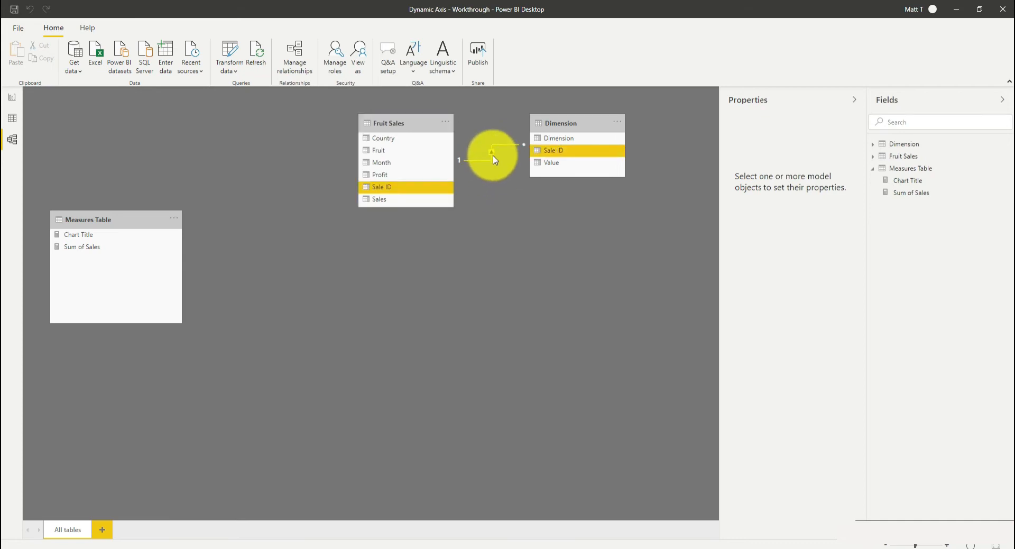
- Set the Sale ID relationship's cross filter direction to Both and confirm
{"action": "double_click", "coordinate": [492, 160]}
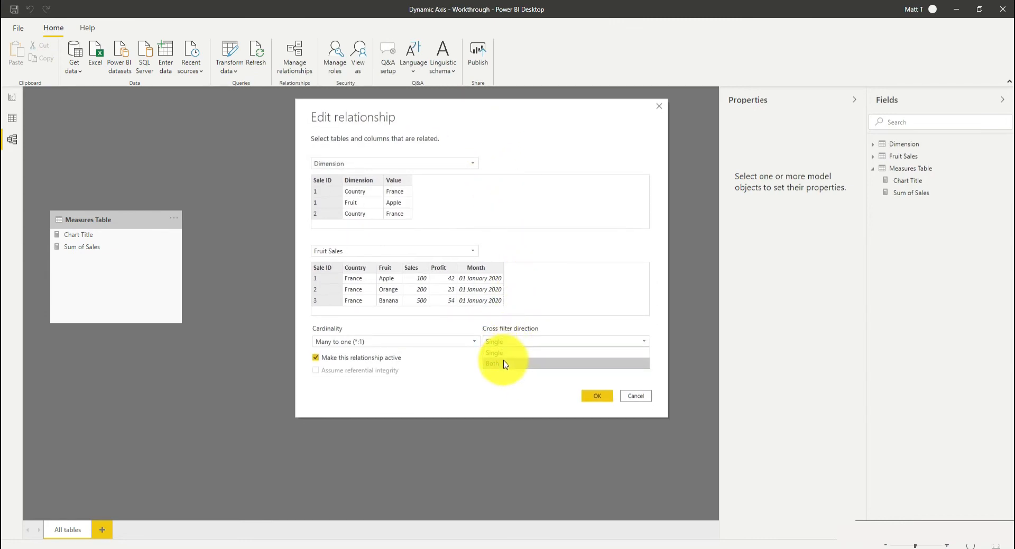
{"action": "left_click", "coordinate": [492, 363]}
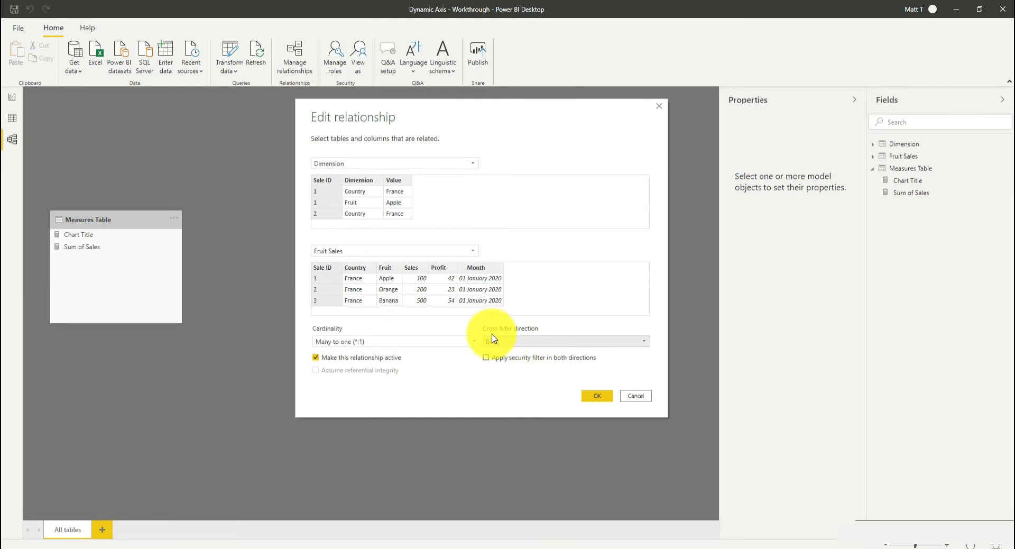
{"action": "left_click", "coordinate": [564, 341]}
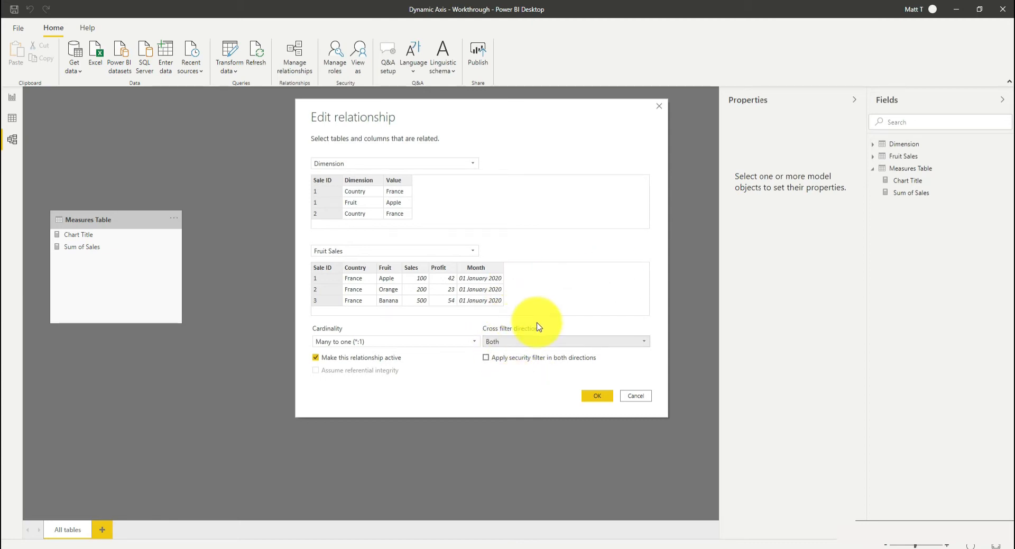
{"action": "mouse_move", "coordinate": [523, 387]}
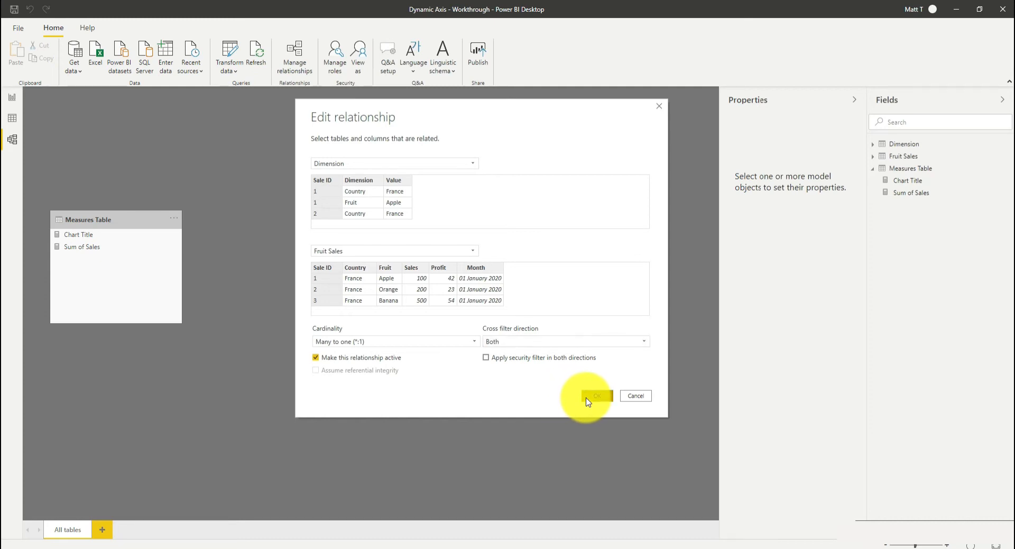
{"action": "left_click", "coordinate": [596, 396]}
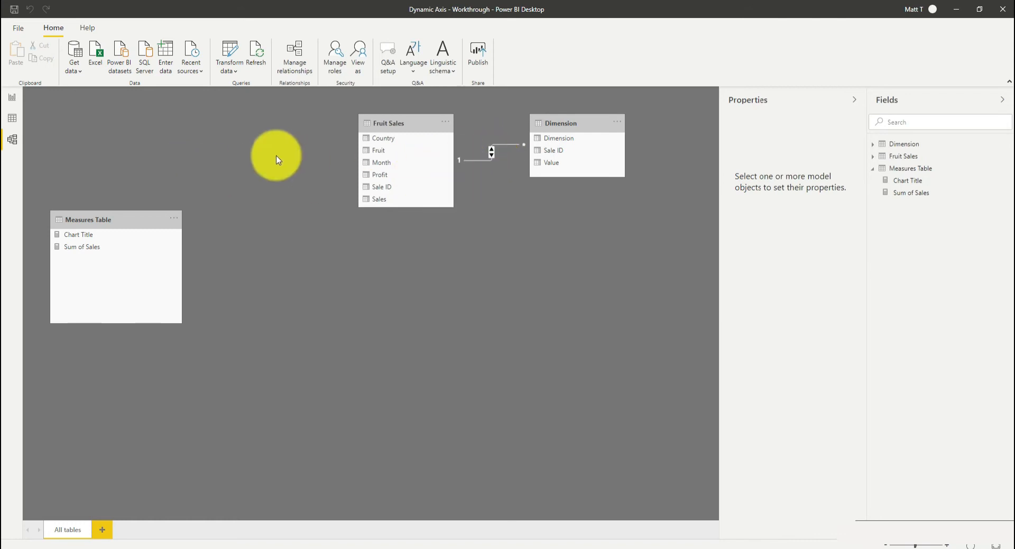
- Add a slicer to the report page using the Dimension[Dimension] field
{"action": "left_click", "coordinate": [11, 98]}
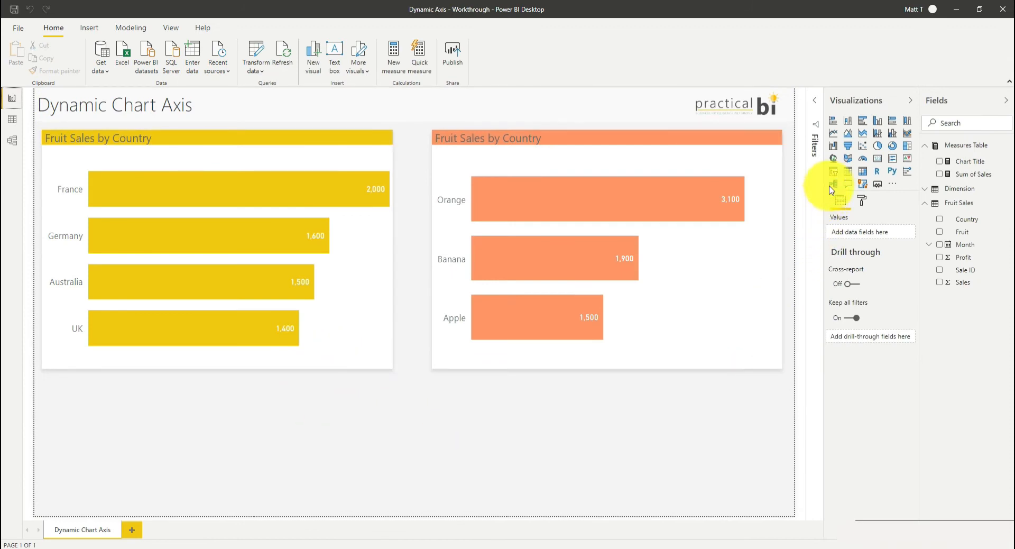
{"action": "left_click", "coordinate": [834, 184]}
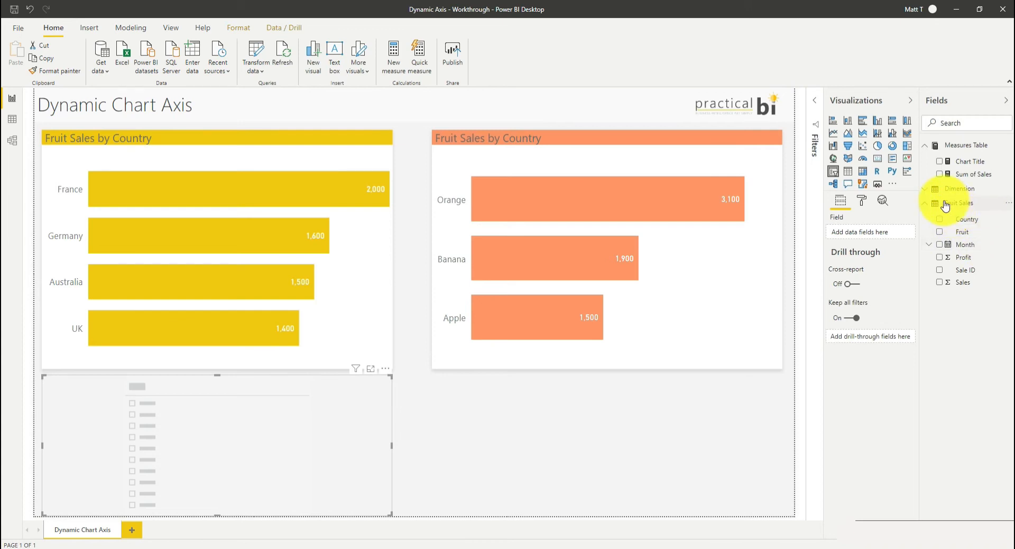
{"action": "left_click", "coordinate": [960, 188]}
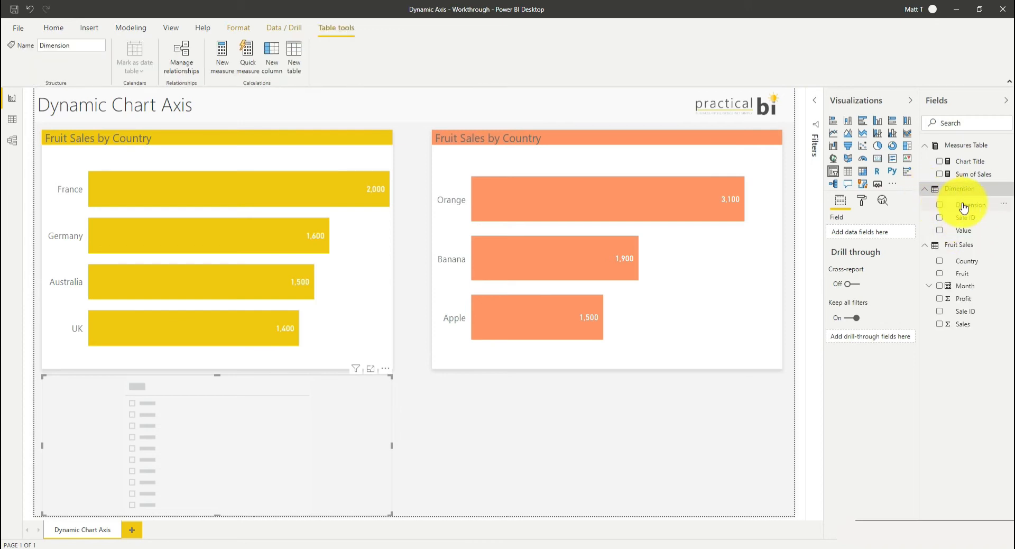
{"action": "left_click", "coordinate": [939, 205]}
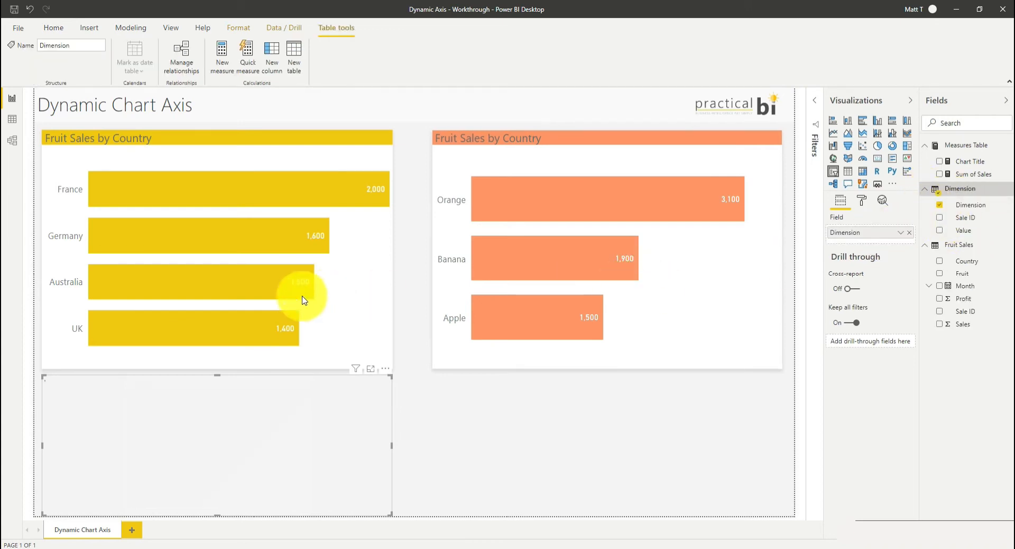
- Show the slicer's selection control settings in its Format options
{"action": "left_click", "coordinate": [53, 27]}
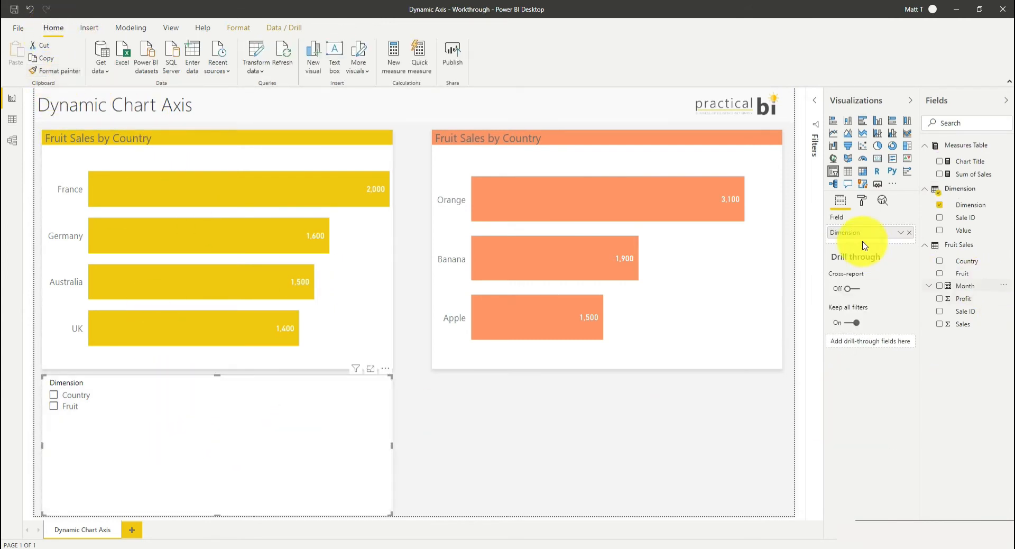
{"action": "left_click", "coordinate": [862, 200]}
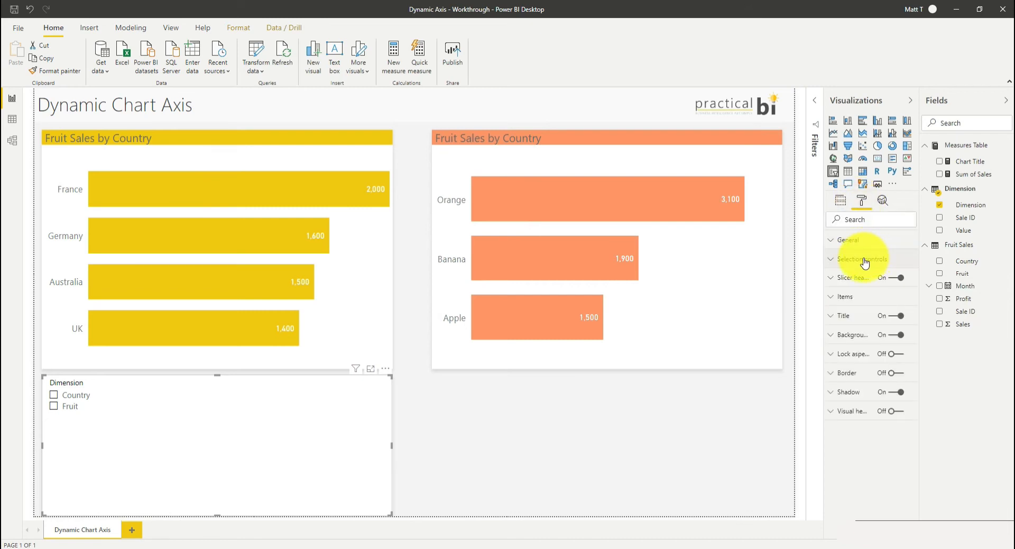
{"action": "left_click", "coordinate": [862, 259]}
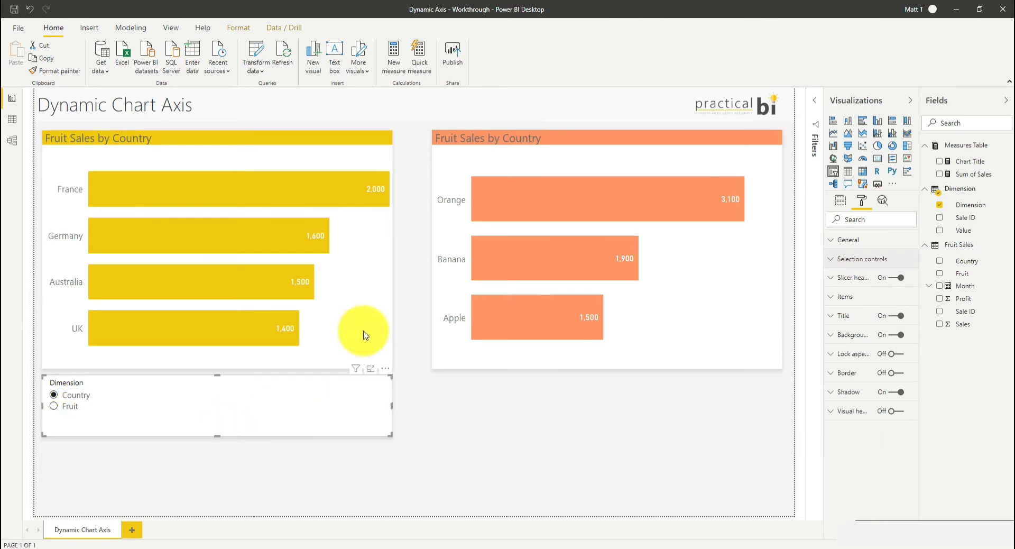
- Put Dimension[Value] on the yellow chart's axis and choose Fruit in the slicer
{"action": "left_click", "coordinate": [366, 333]}
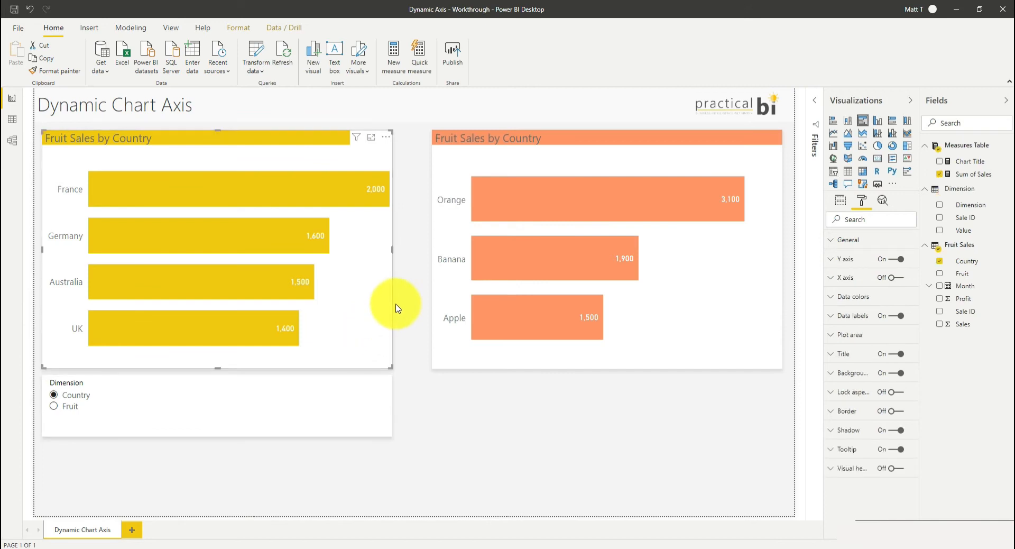
{"action": "left_click", "coordinate": [882, 200]}
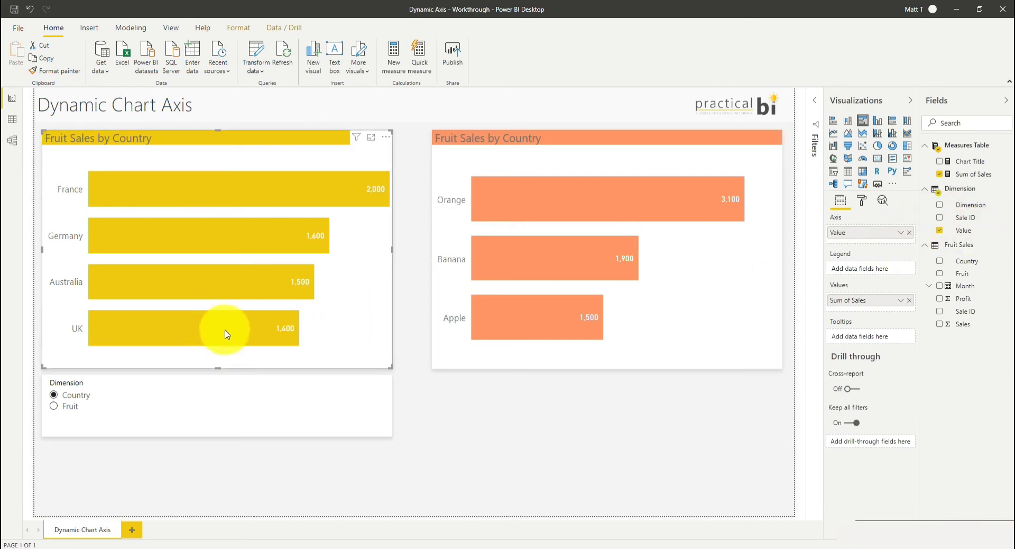
{"action": "mouse_move", "coordinate": [116, 230]}
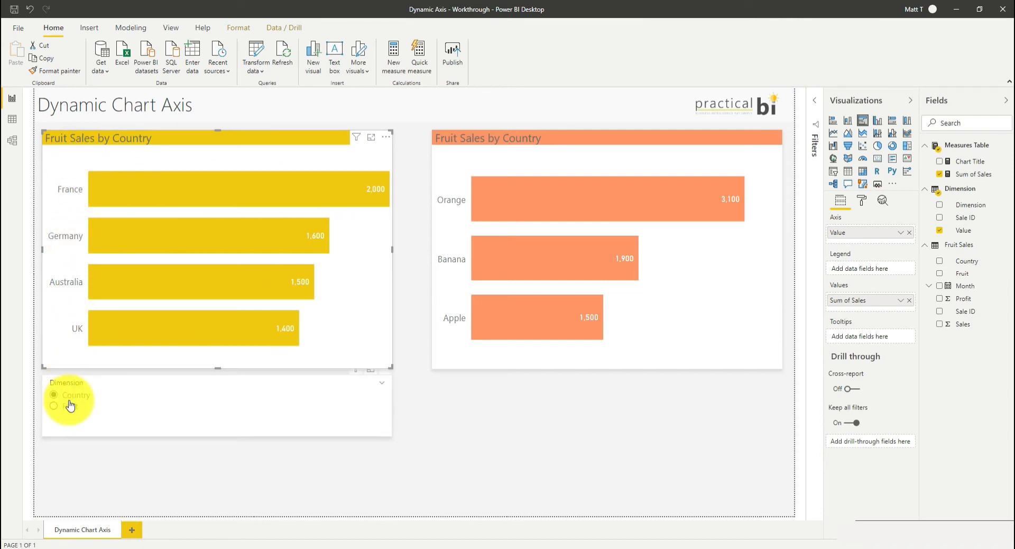
{"action": "left_click", "coordinate": [54, 406]}
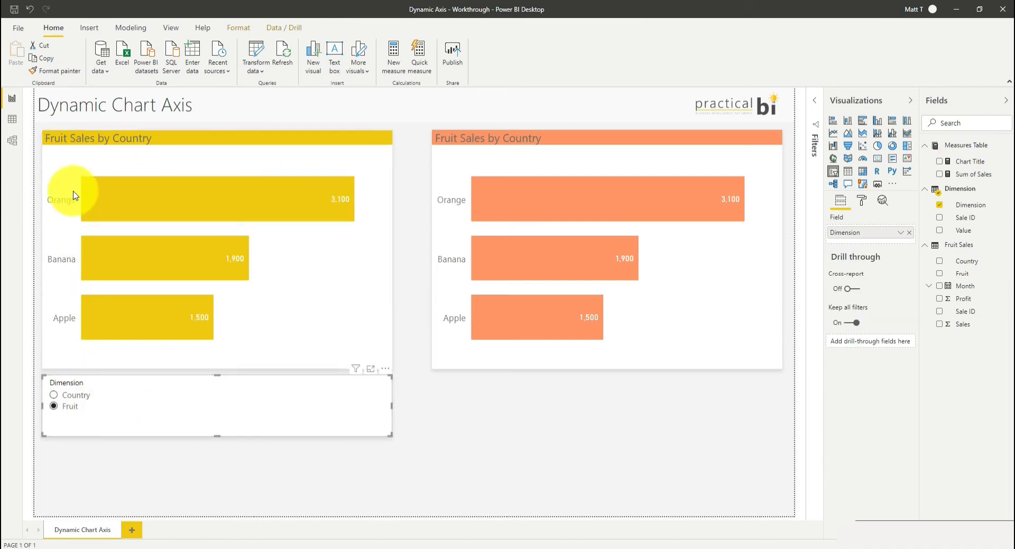
{"action": "mouse_move", "coordinate": [70, 332]}
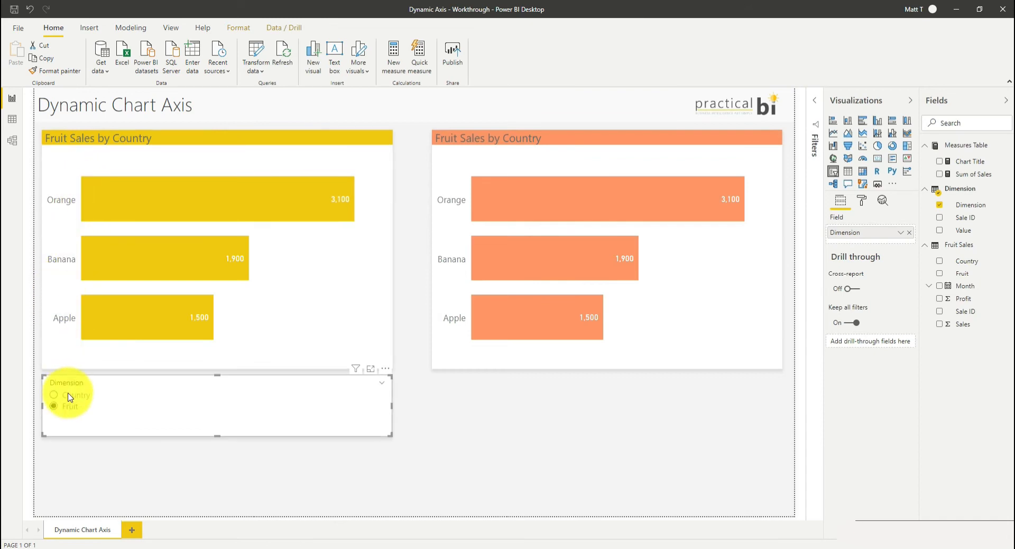
- Toggle the slicer Country then Fruit, view the Chart Title formula, and start a new measure
{"action": "left_click", "coordinate": [54, 395]}
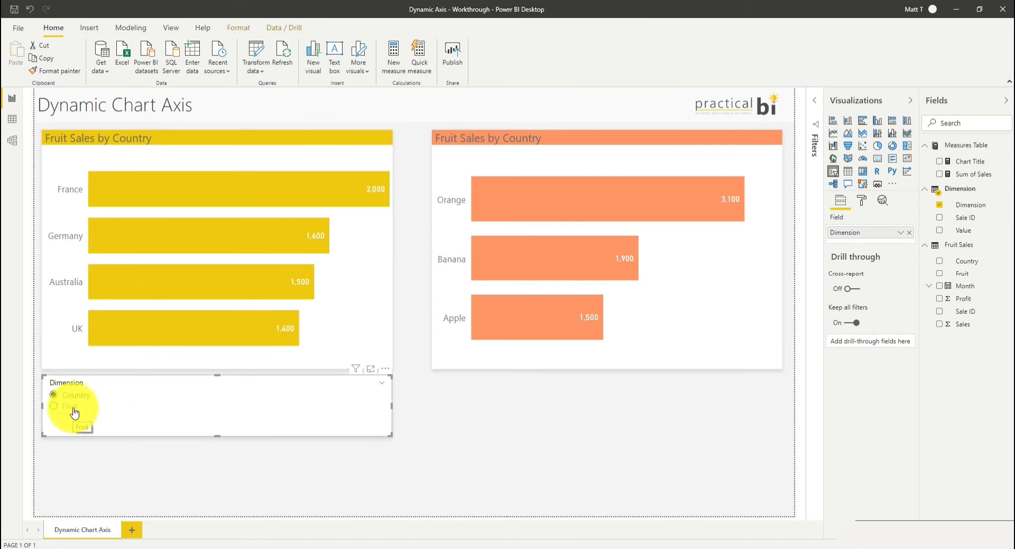
{"action": "left_click", "coordinate": [54, 406]}
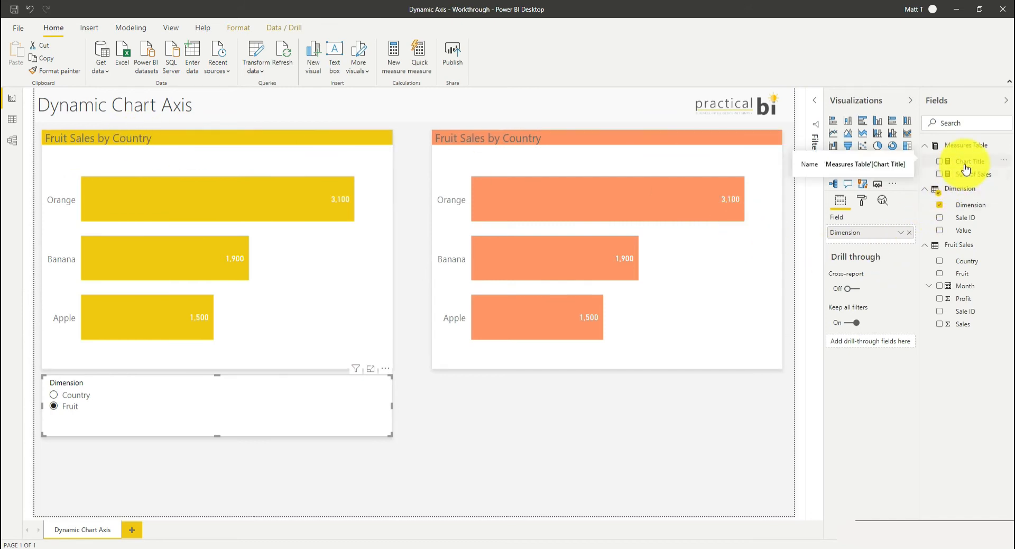
{"action": "left_click", "coordinate": [971, 161]}
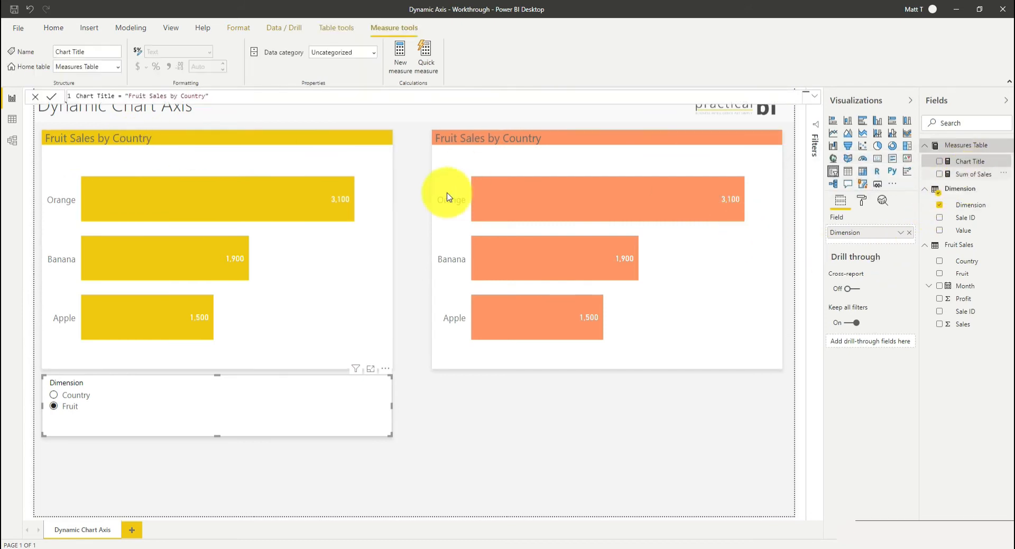
{"action": "mouse_move", "coordinate": [230, 169]}
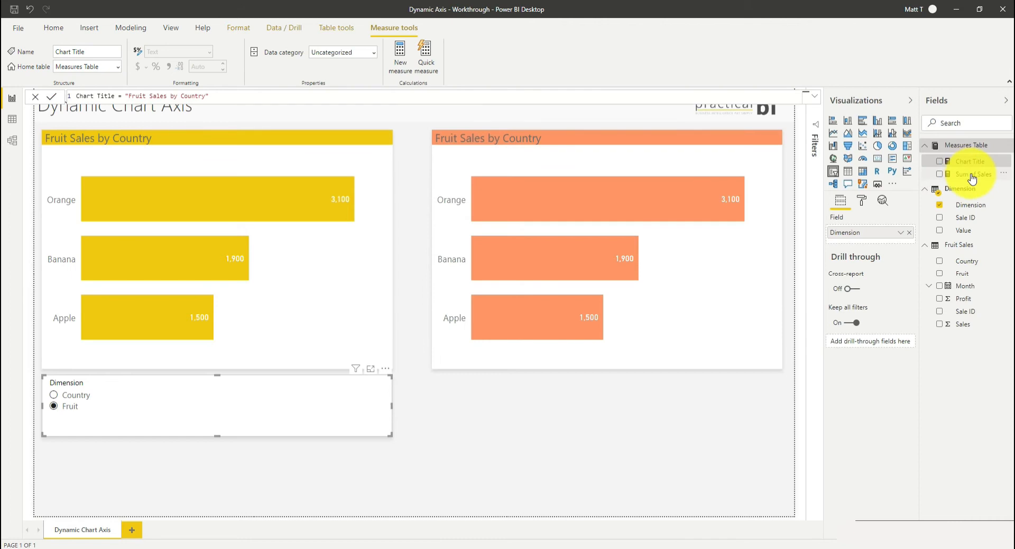
{"action": "left_click", "coordinate": [975, 173]}
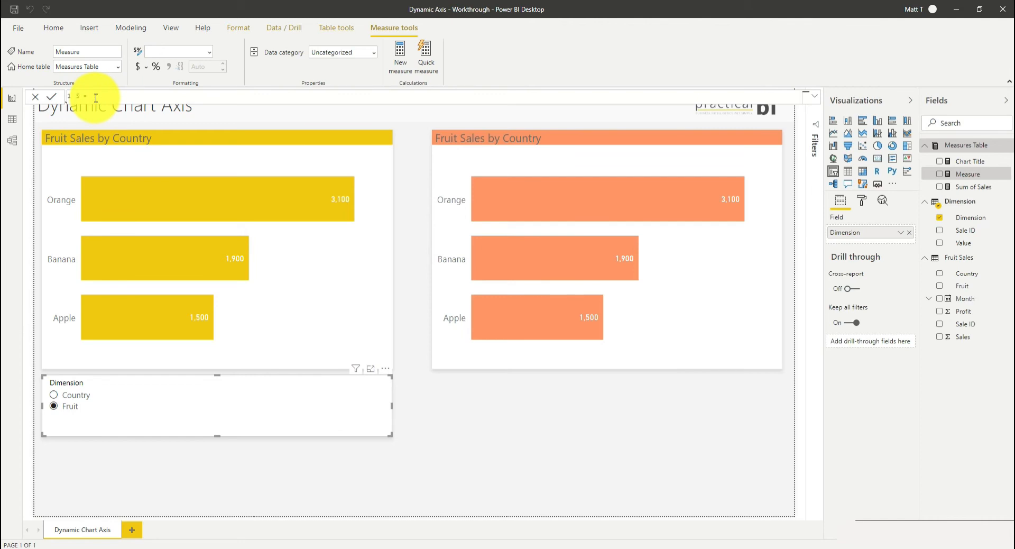
- Define the measure Selected Dimension = SELECTEDVALUE('Dimension'[Dimension])
{"action": "type", "text": "Selected Dimension"}
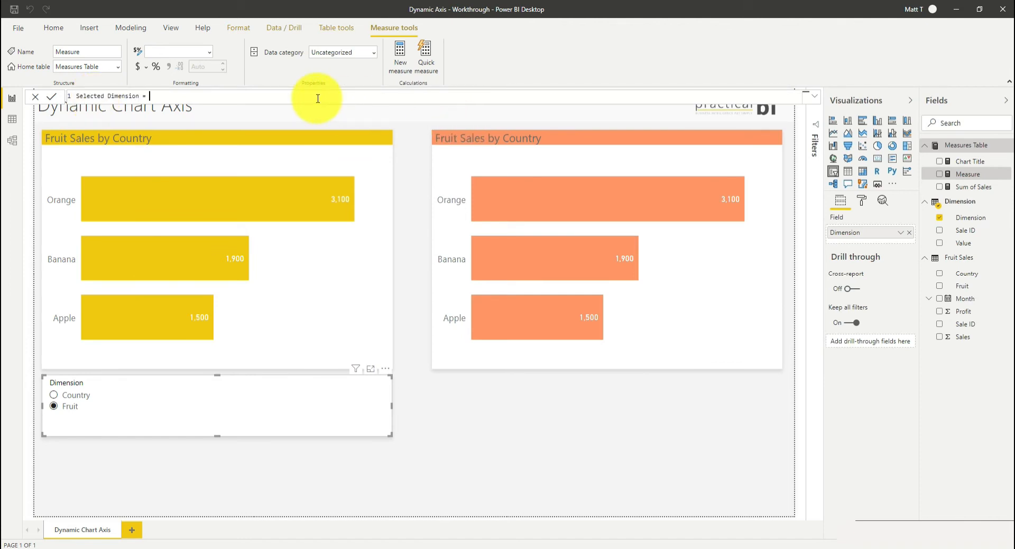
{"action": "type", "text": "SELE"}
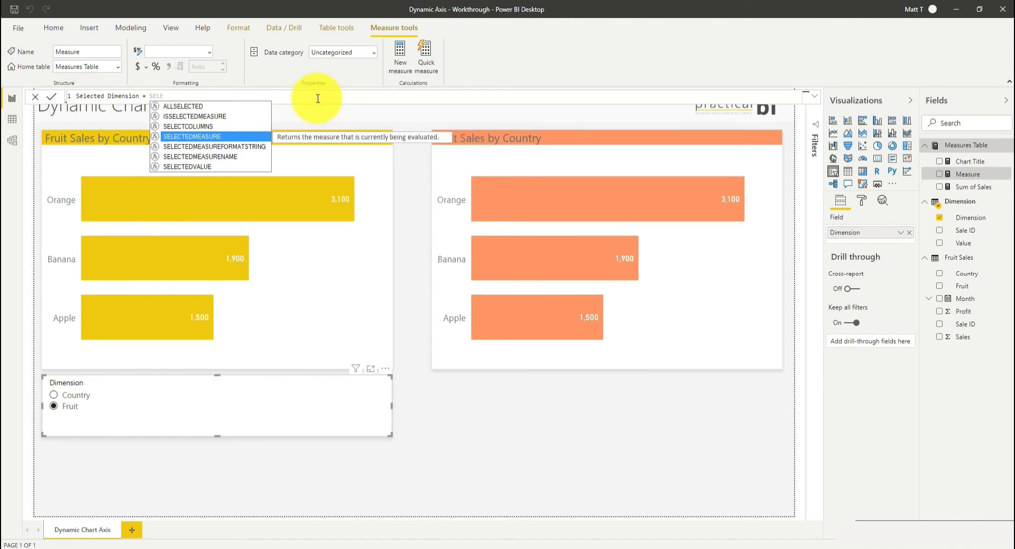
{"action": "type", "text": "SELECTEDVALUE("}
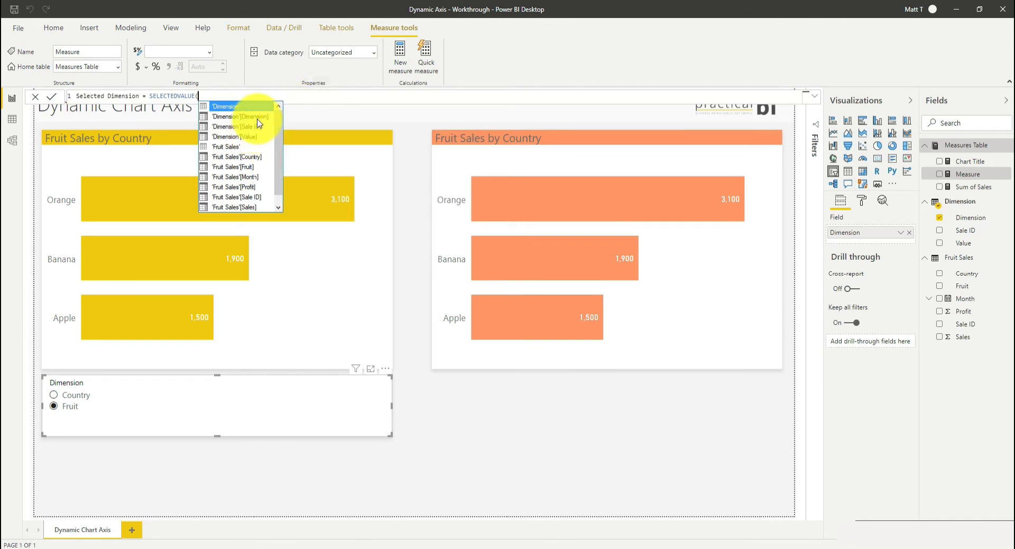
{"action": "left_click", "coordinate": [238, 117]}
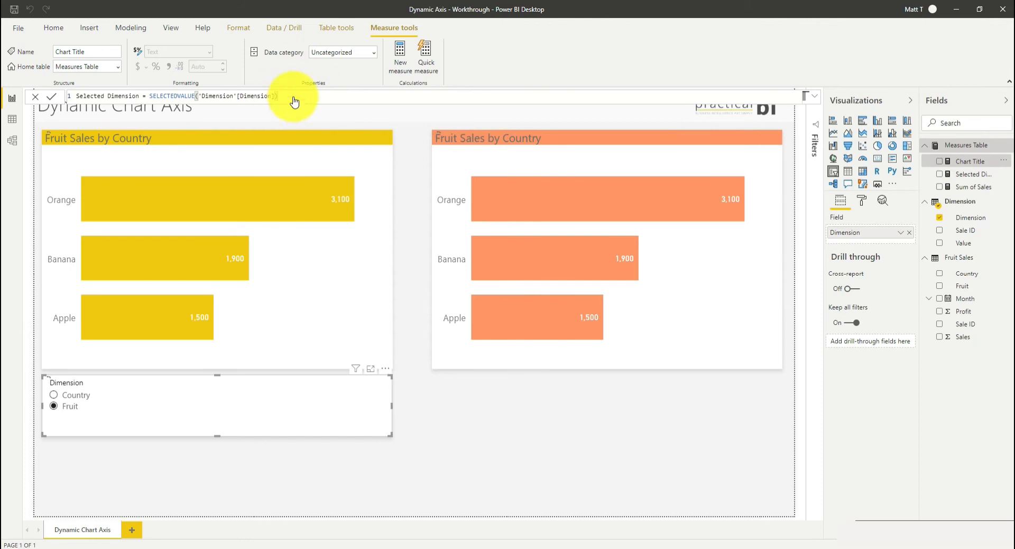
- Change the Chart Title measure to "Fruit Sales by " & [Selected Dimension]
{"action": "left_click", "coordinate": [971, 161]}
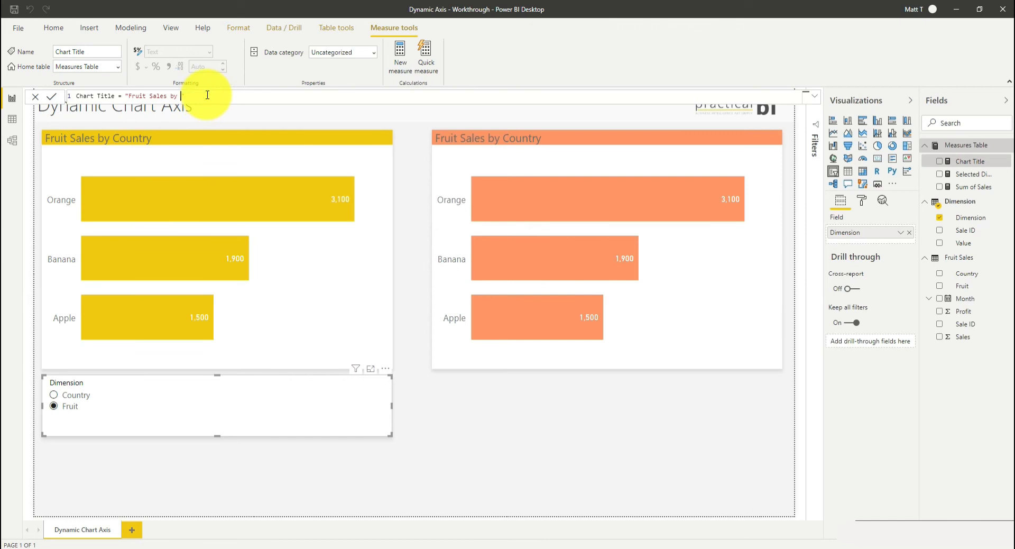
{"action": "type", "text": "&"}
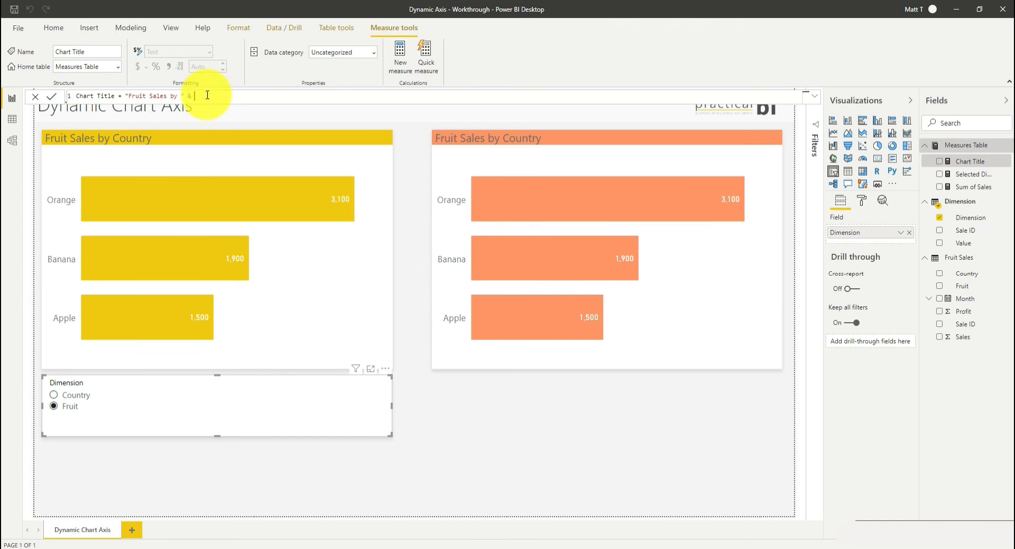
{"action": "type", "text": "Selected Dimension]"}
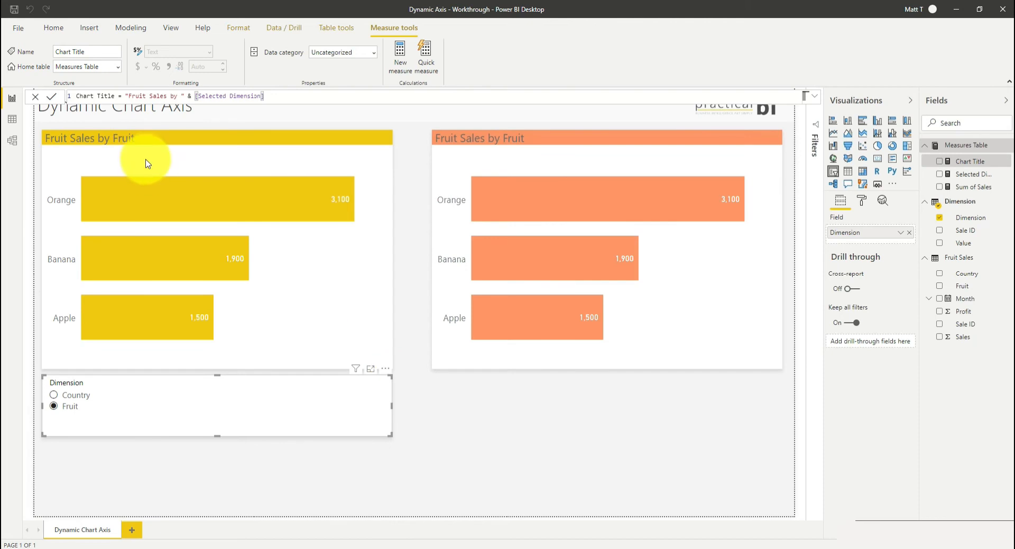
{"action": "left_click", "coordinate": [607, 199]}
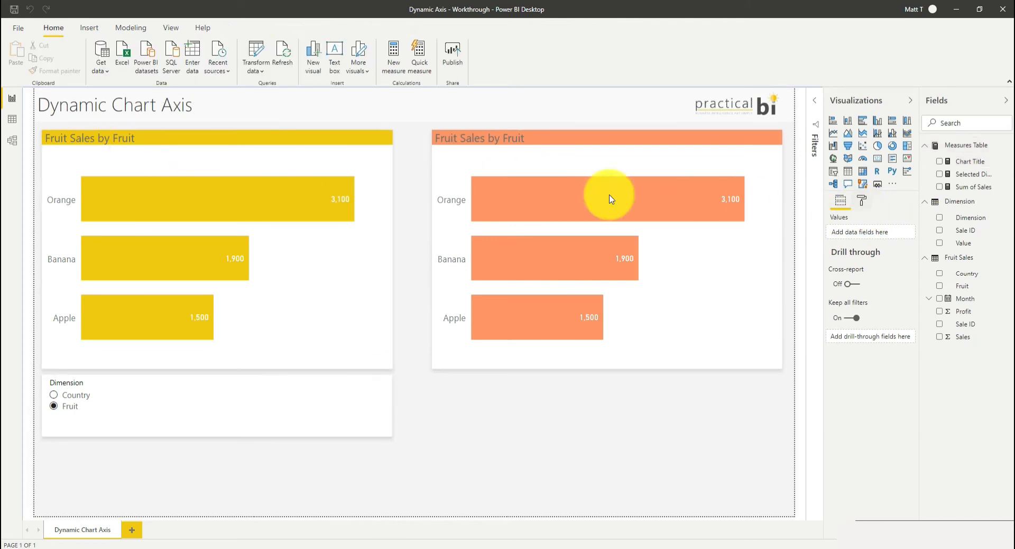
- Expand the Title settings in the yellow chart's Format pane
{"action": "left_click", "coordinate": [216, 198]}
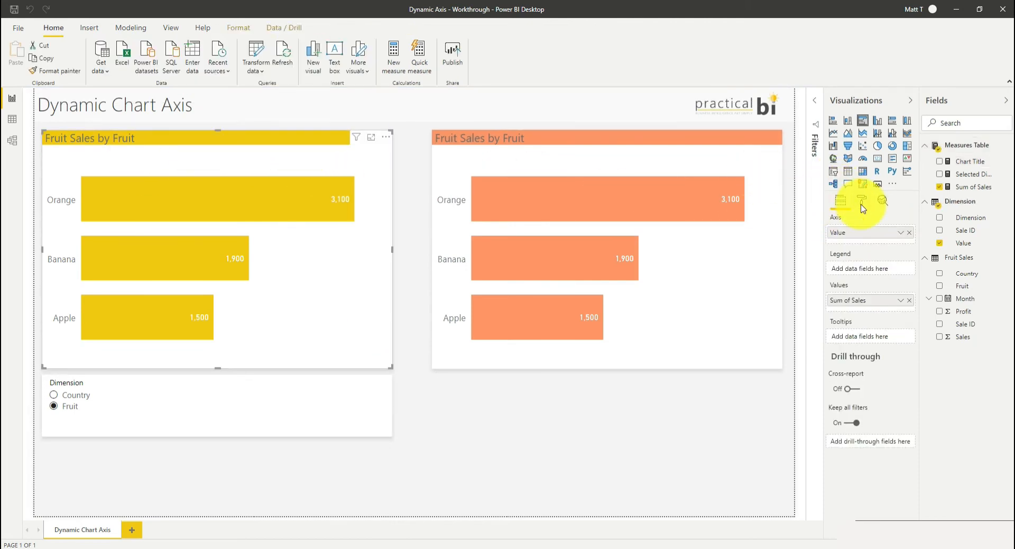
{"action": "left_click", "coordinate": [861, 200]}
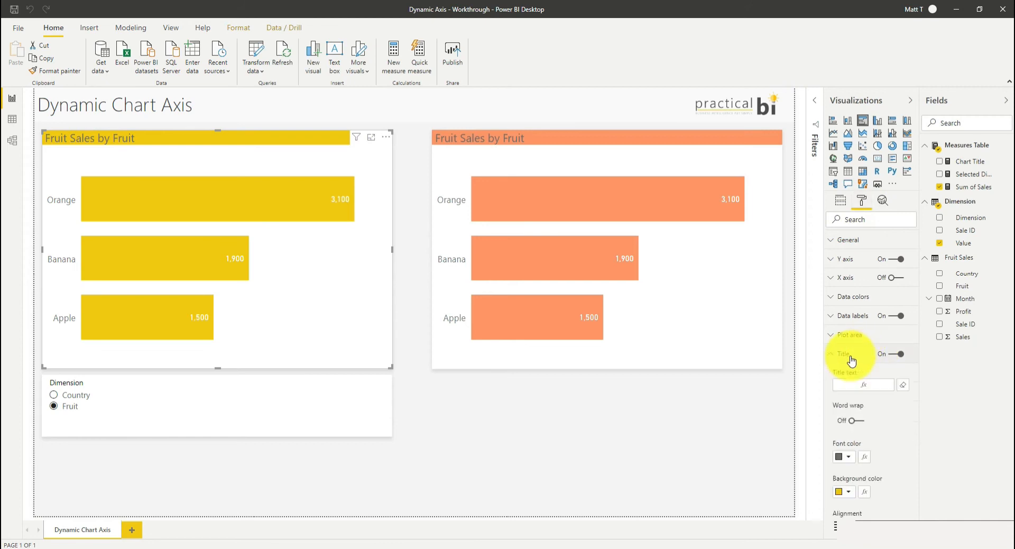
{"action": "left_click", "coordinate": [842, 354]}
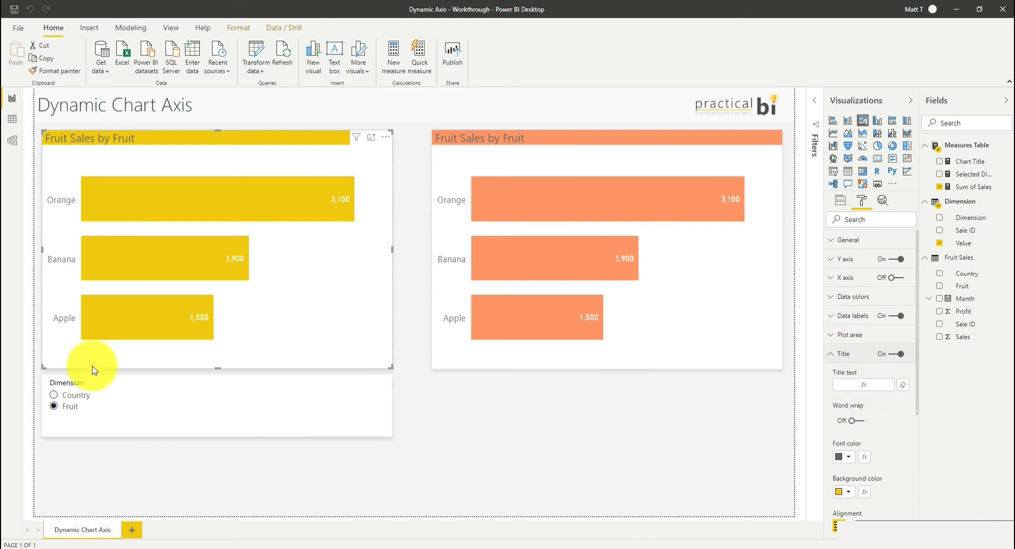
{"action": "left_click", "coordinate": [84, 405]}
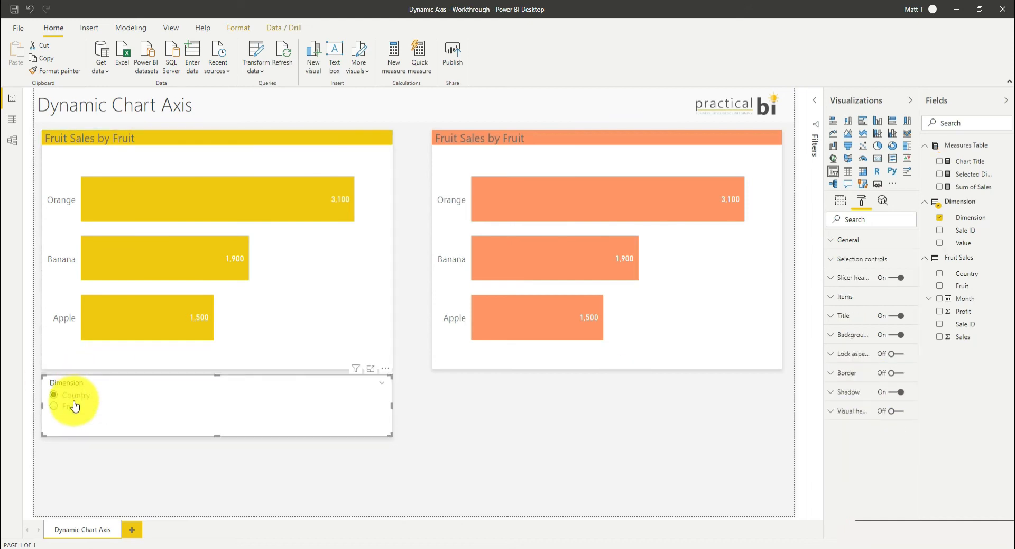
{"action": "left_click", "coordinate": [54, 395]}
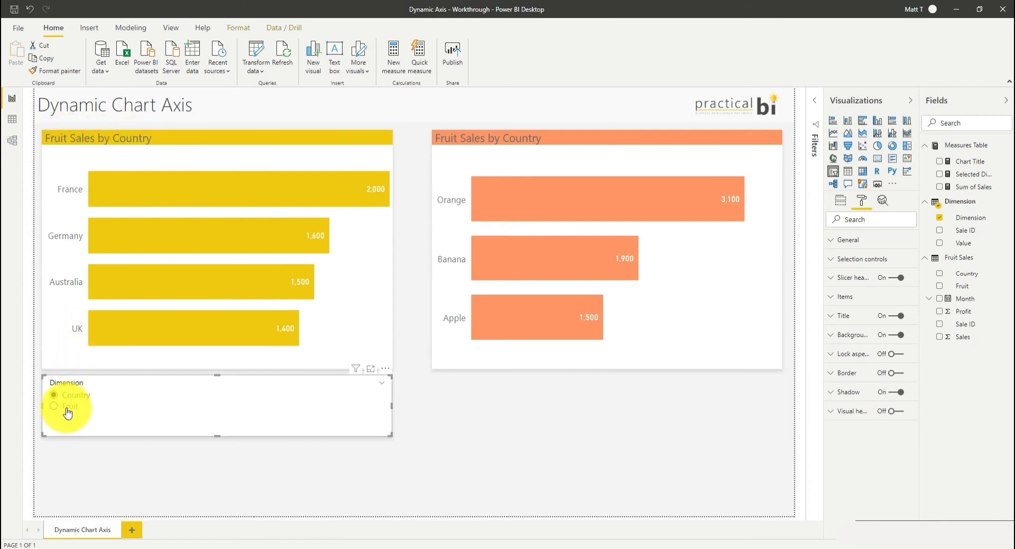
{"action": "left_click", "coordinate": [54, 406]}
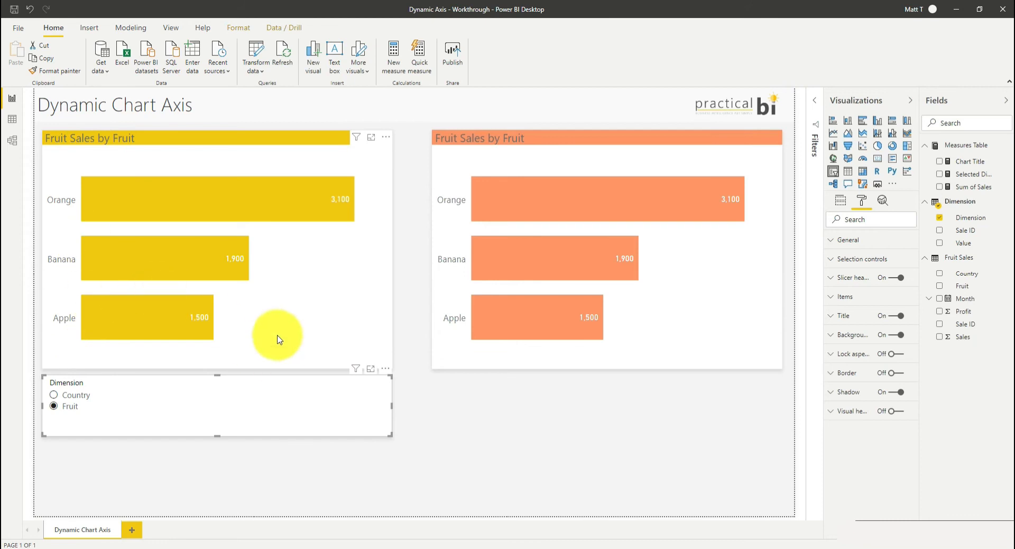
{"action": "left_click", "coordinate": [217, 407]}
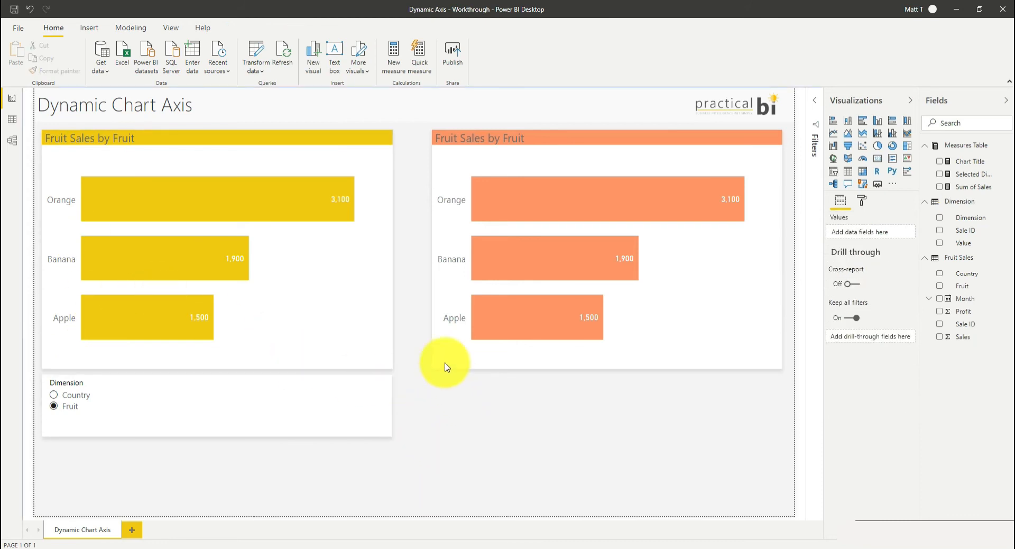
{"action": "mouse_move", "coordinate": [412, 170]}
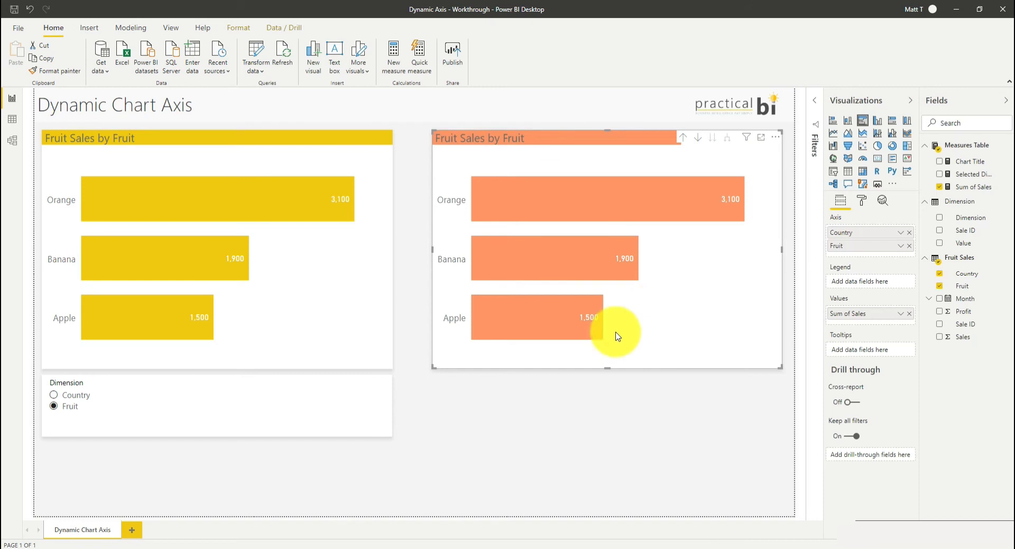
{"action": "mouse_move", "coordinate": [650, 175]}
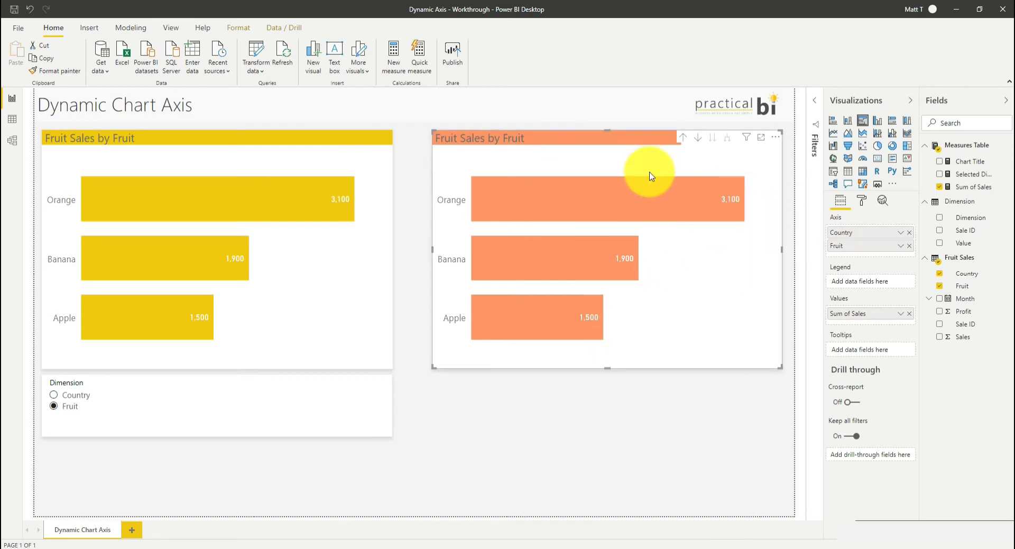
{"action": "mouse_move", "coordinate": [775, 298]}
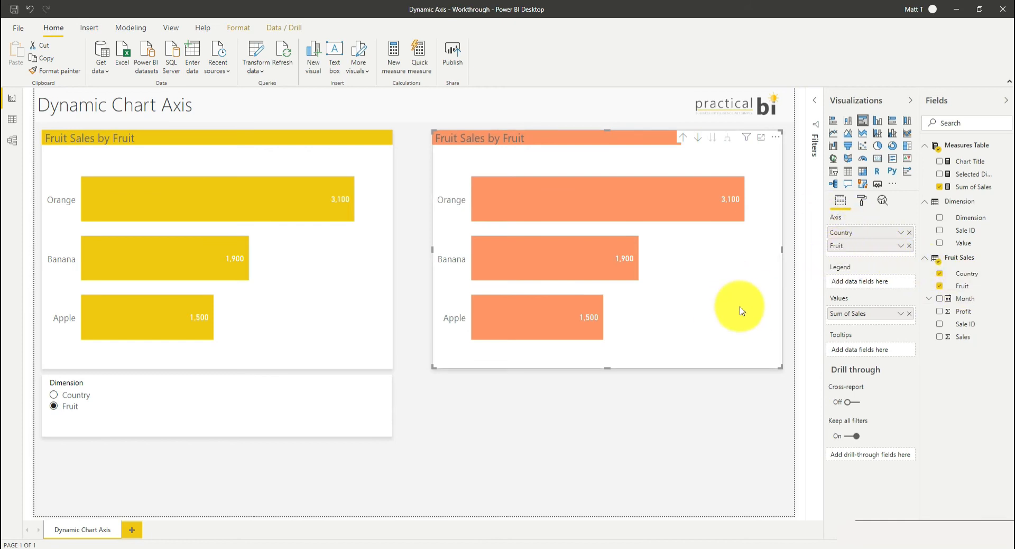
{"action": "mouse_move", "coordinate": [683, 148]}
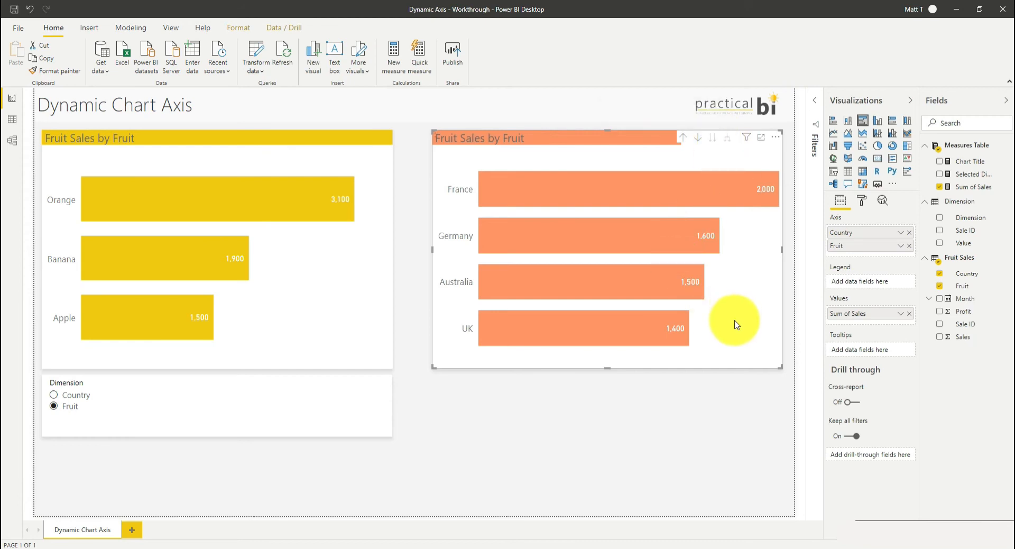
{"action": "left_click", "coordinate": [838, 246]}
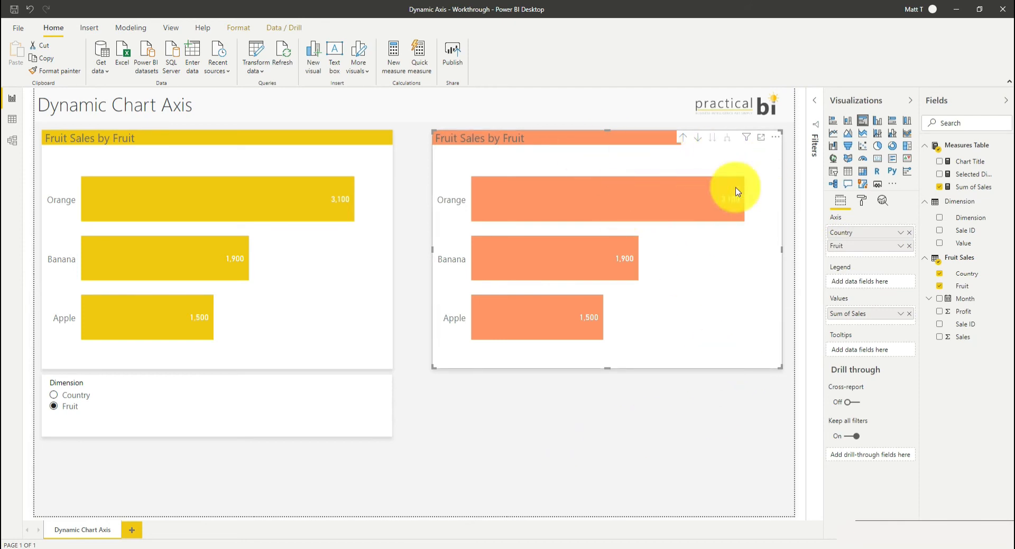
{"action": "mouse_move", "coordinate": [799, 304]}
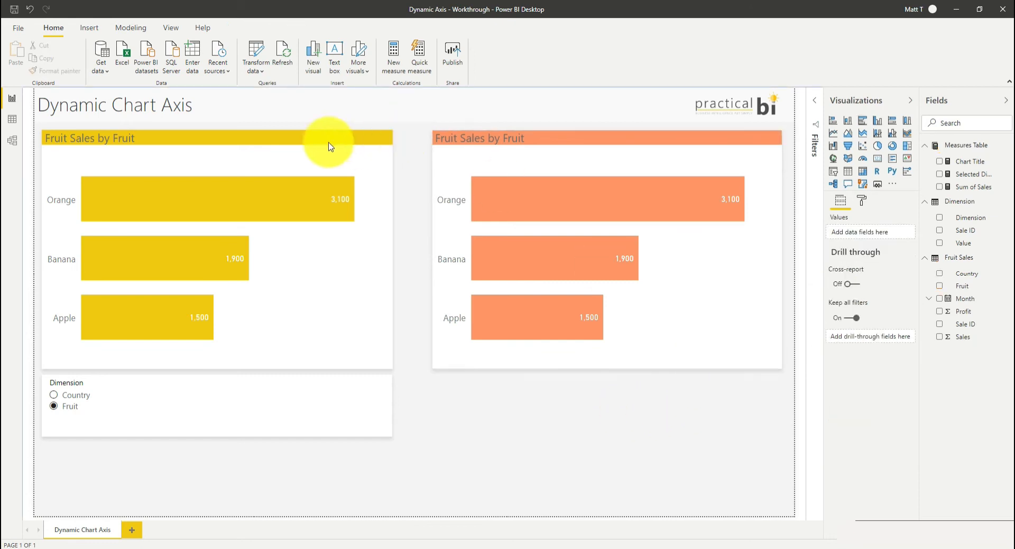
- Insert a blank button labelled Country and turn on its background fill
{"action": "left_click", "coordinate": [89, 27]}
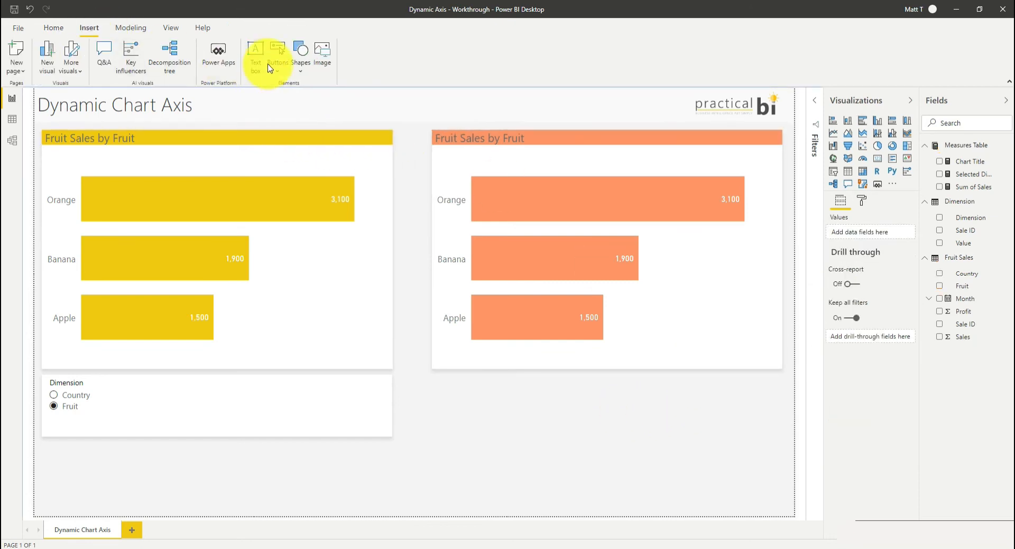
{"action": "left_click", "coordinate": [277, 55]}
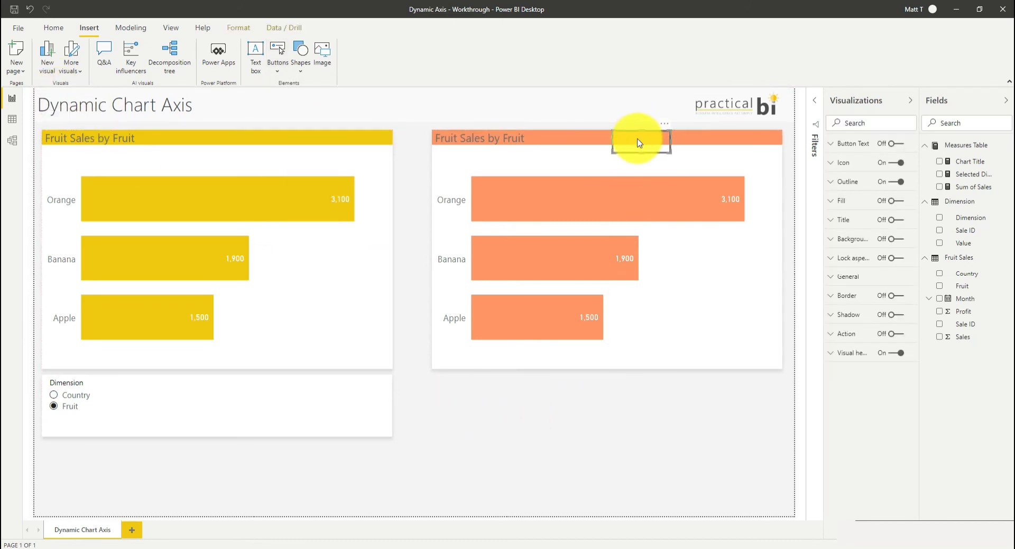
{"action": "left_click", "coordinate": [893, 144]}
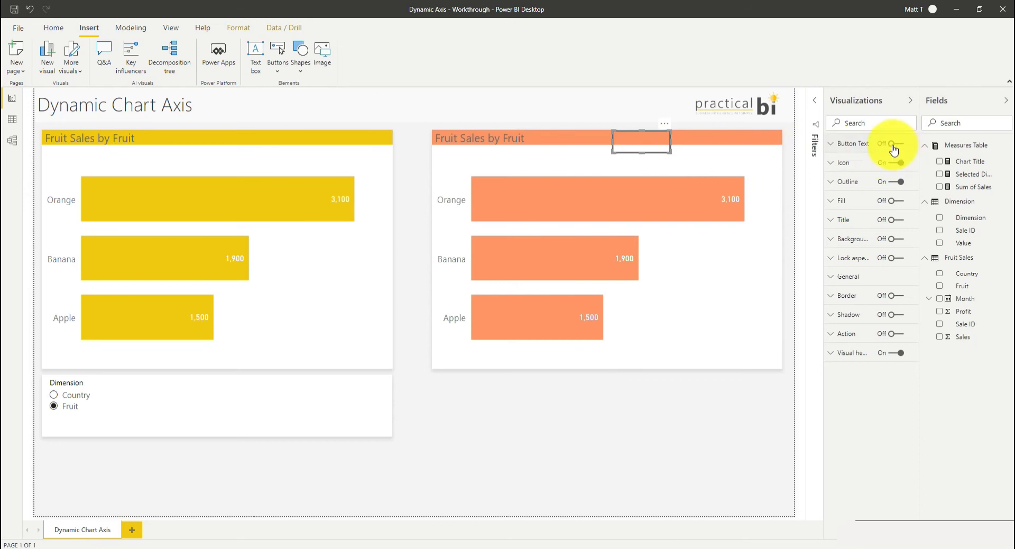
{"action": "left_click", "coordinate": [899, 143]}
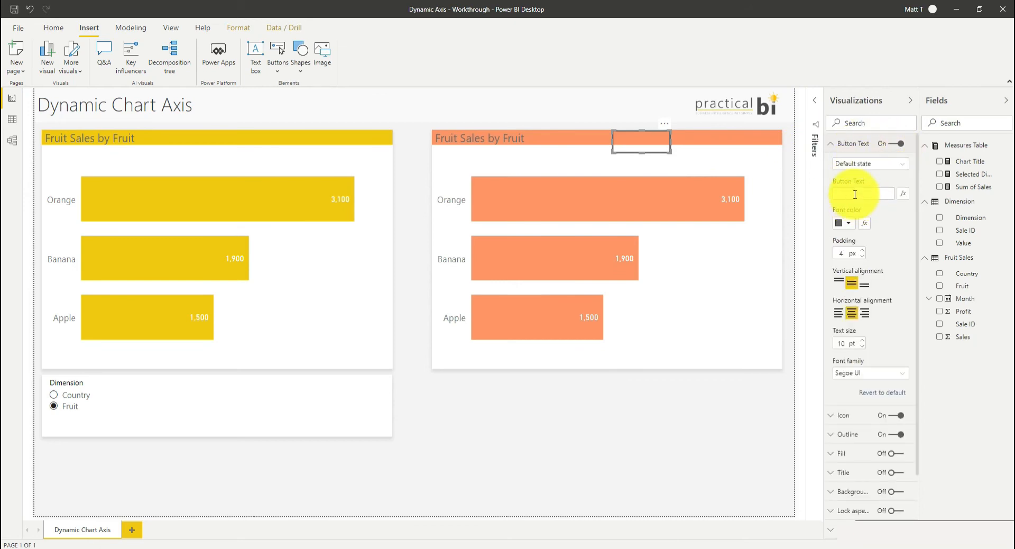
{"action": "type", "text": "Country"}
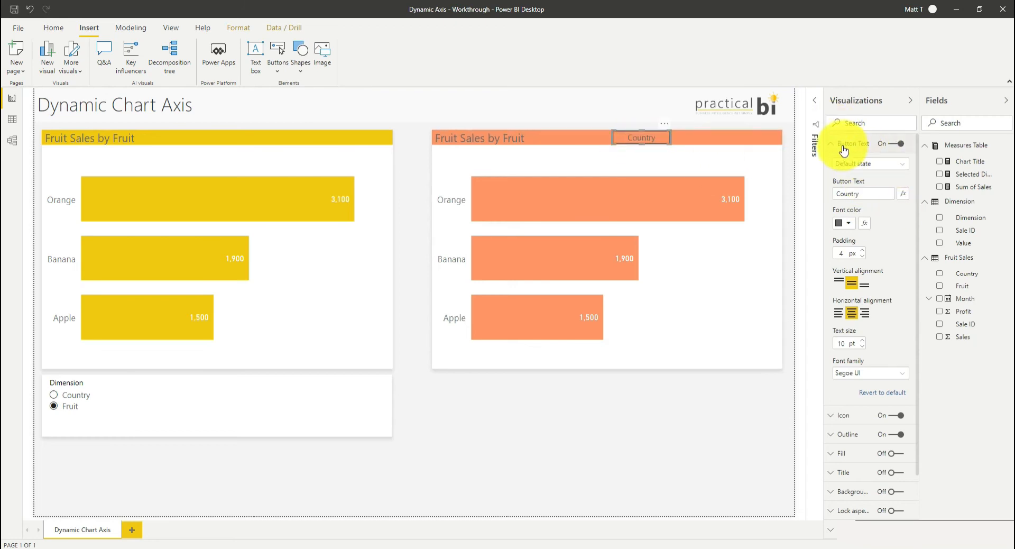
{"action": "left_click", "coordinate": [851, 143]}
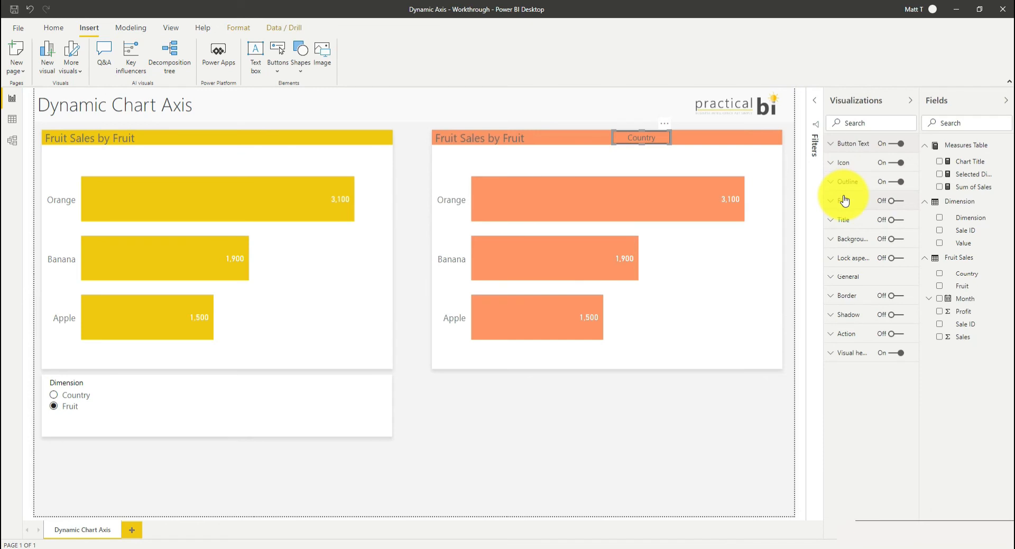
{"action": "left_click", "coordinate": [844, 200]}
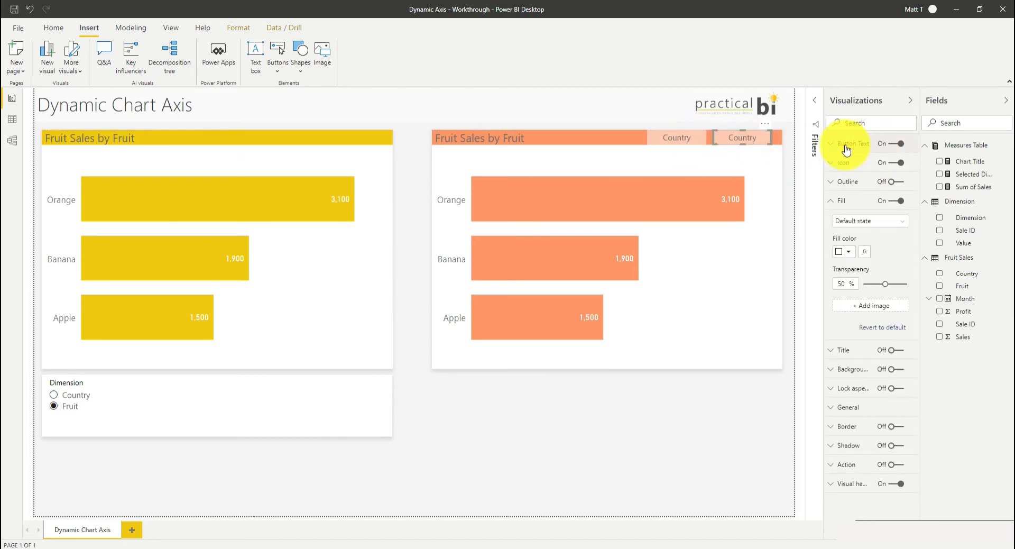
- Change the second button's text in the orange chart header to 'Fruit'
{"action": "left_click", "coordinate": [854, 143]}
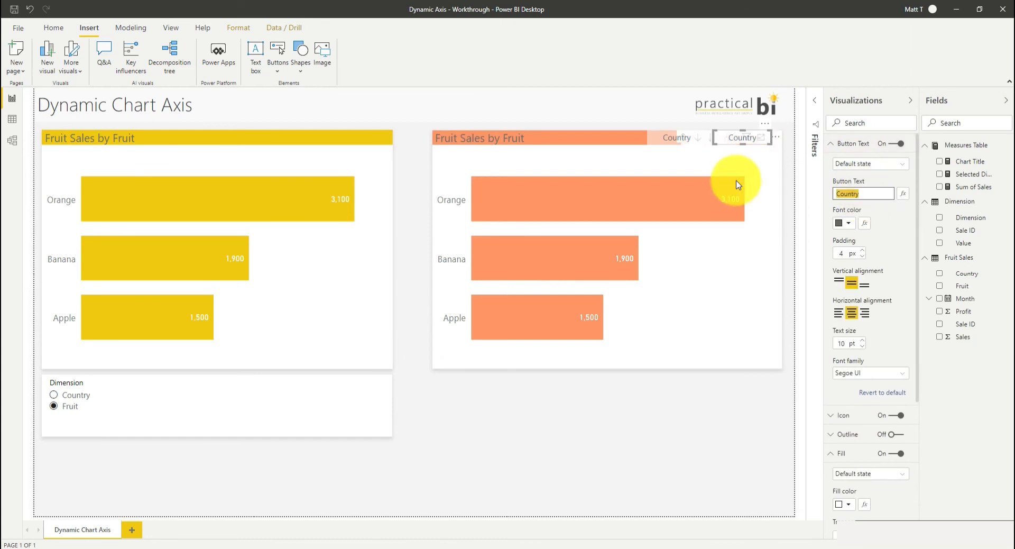
{"action": "type", "text": "ruit"}
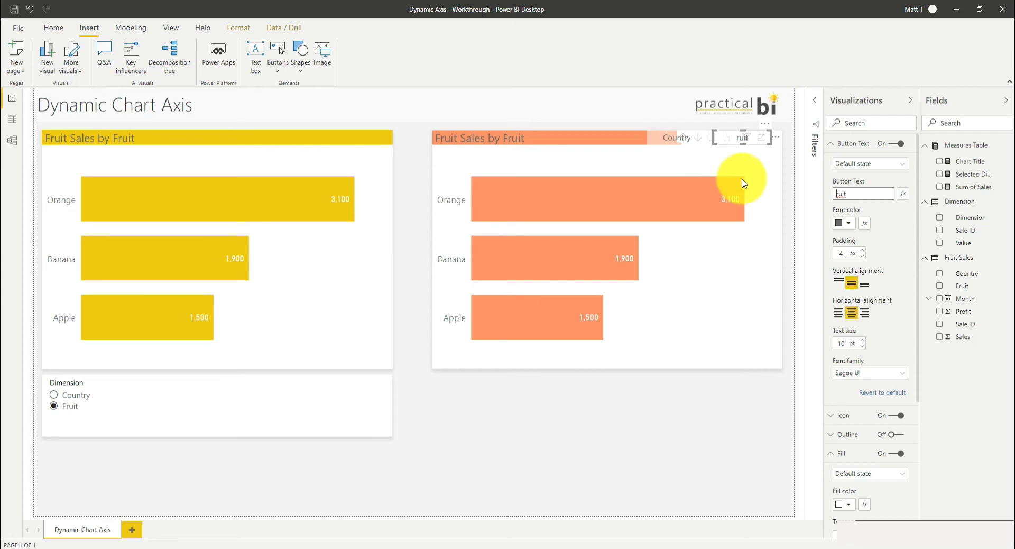
{"action": "left_click", "coordinate": [863, 194]}
{"action": "type", "text": "F"}
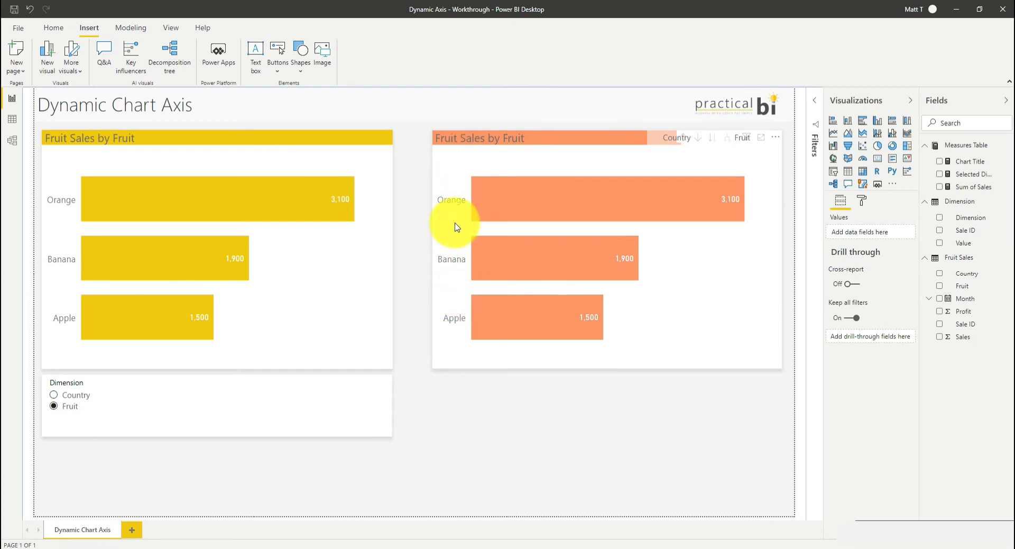
{"action": "mouse_move", "coordinate": [452, 256]}
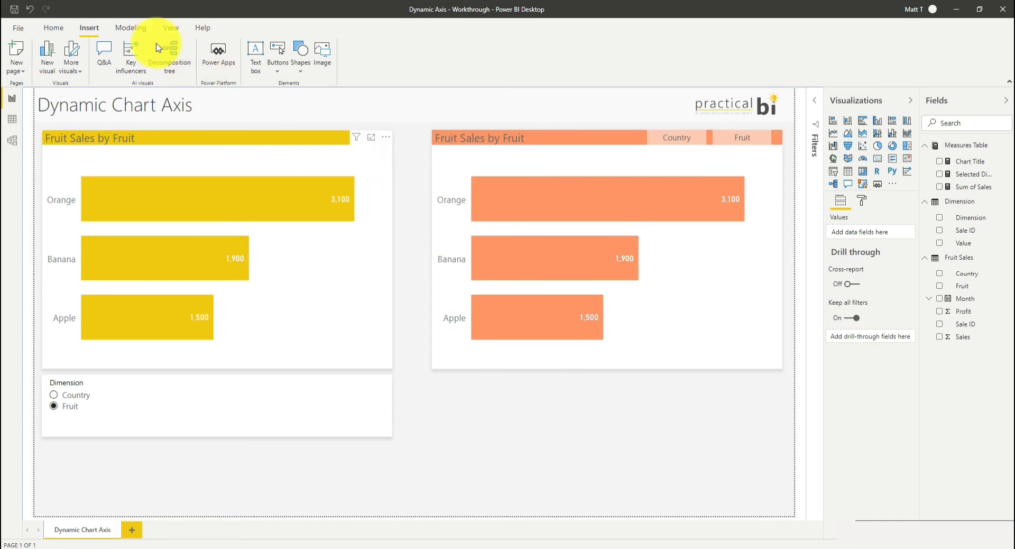
{"action": "left_click", "coordinate": [170, 27]}
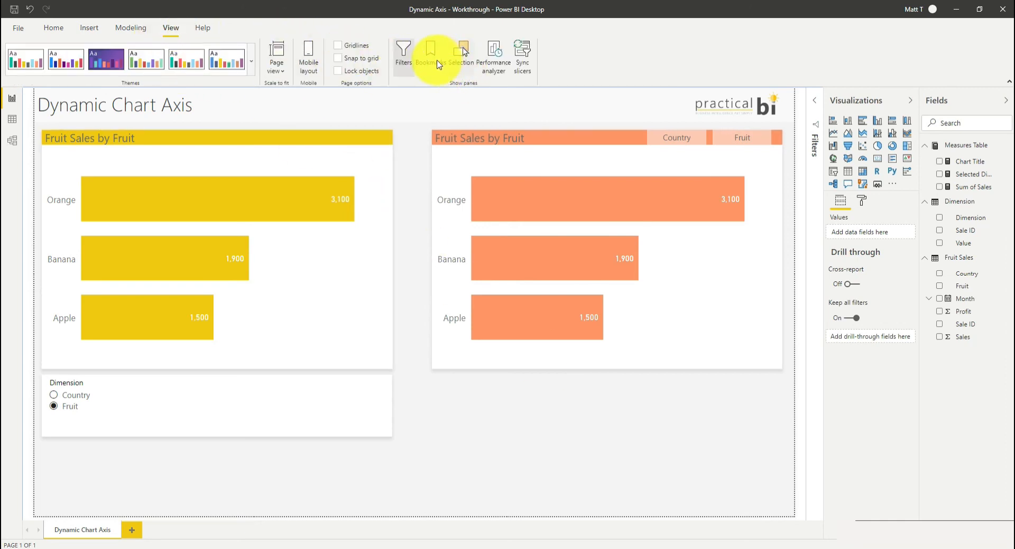
- Add a bookmark capturing the fruit view and rename it 'Fruit'
{"action": "left_click", "coordinate": [430, 57]}
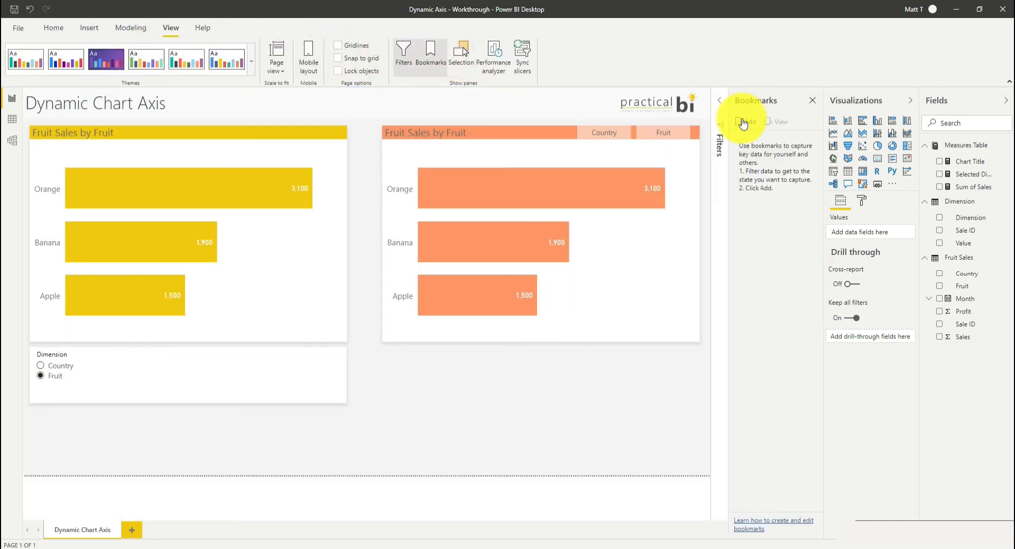
{"action": "left_click", "coordinate": [746, 122]}
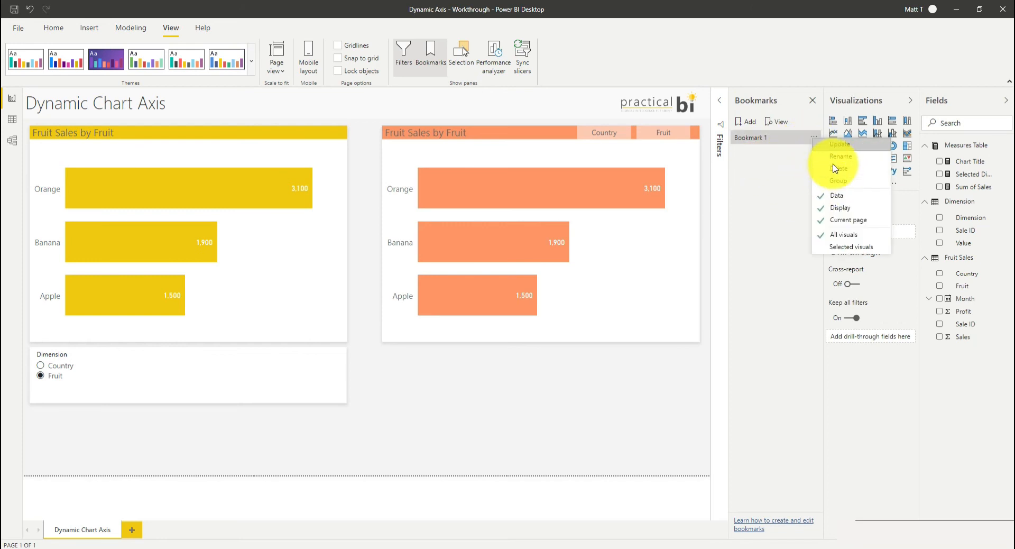
{"action": "left_click", "coordinate": [839, 156]}
{"action": "type", "text": "Fruit"}
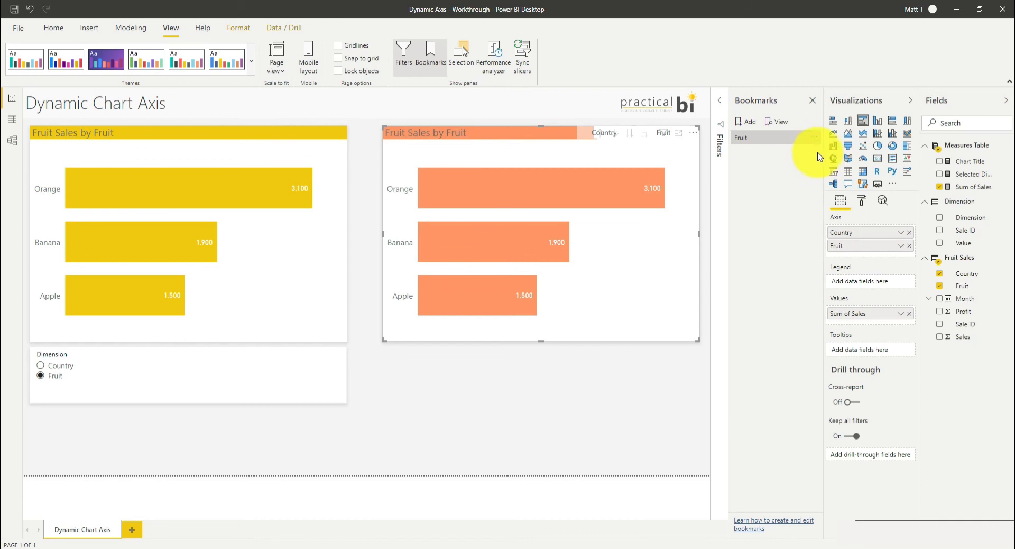
{"action": "right_click", "coordinate": [770, 137]}
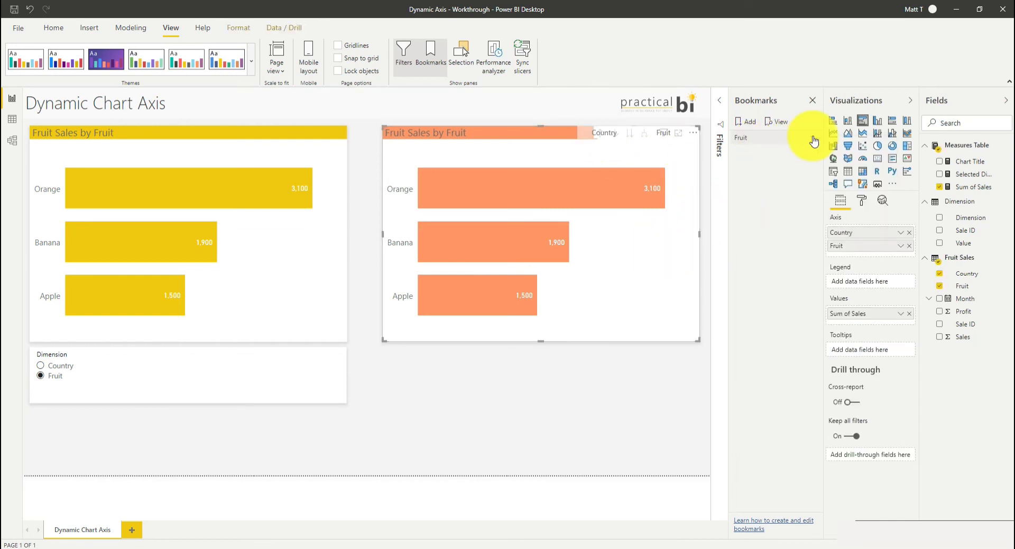
{"action": "mouse_move", "coordinate": [725, 176]}
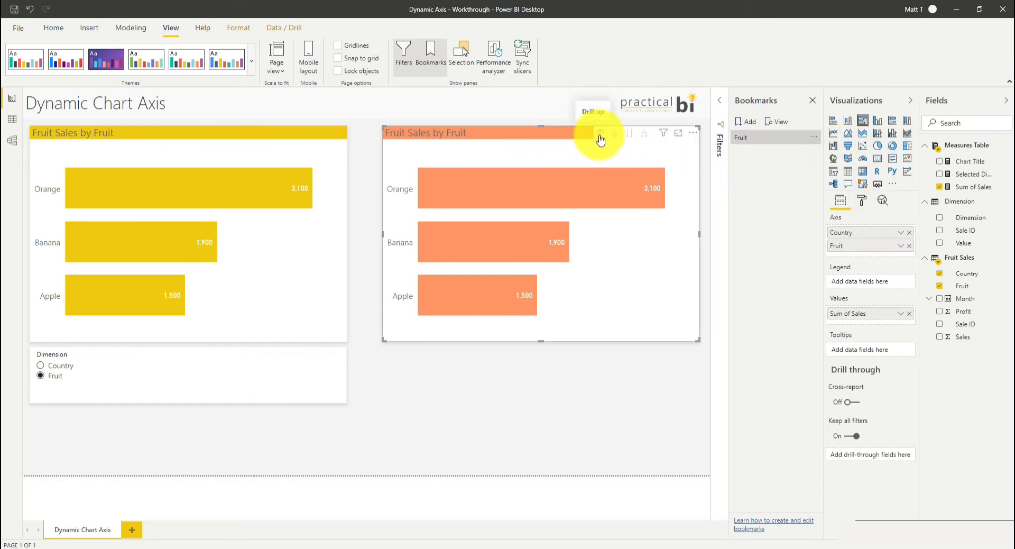
- Drill the orange chart up to countries and save a second bookmark, renaming it 'Country'
{"action": "left_click", "coordinate": [599, 133]}
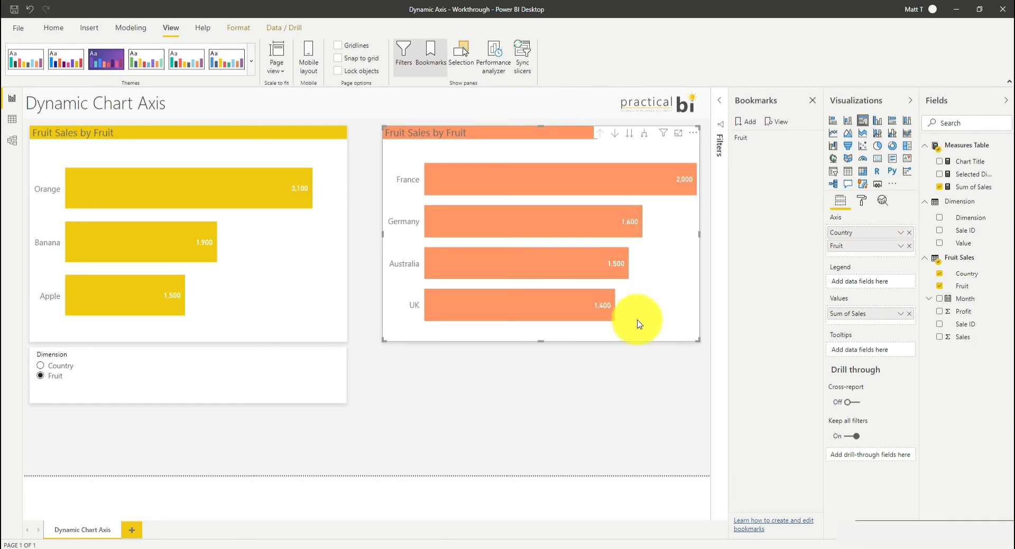
{"action": "mouse_move", "coordinate": [712, 164]}
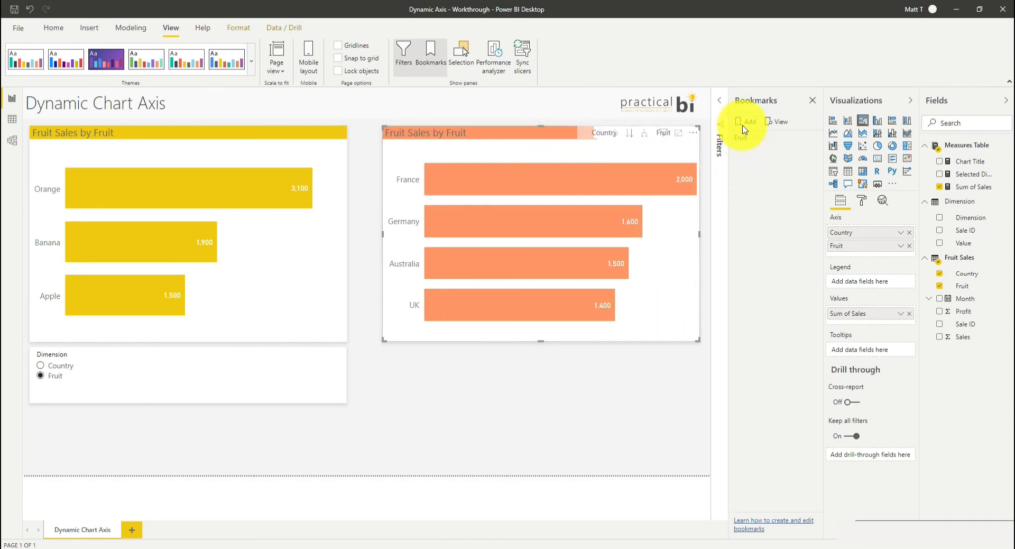
{"action": "left_click", "coordinate": [745, 121]}
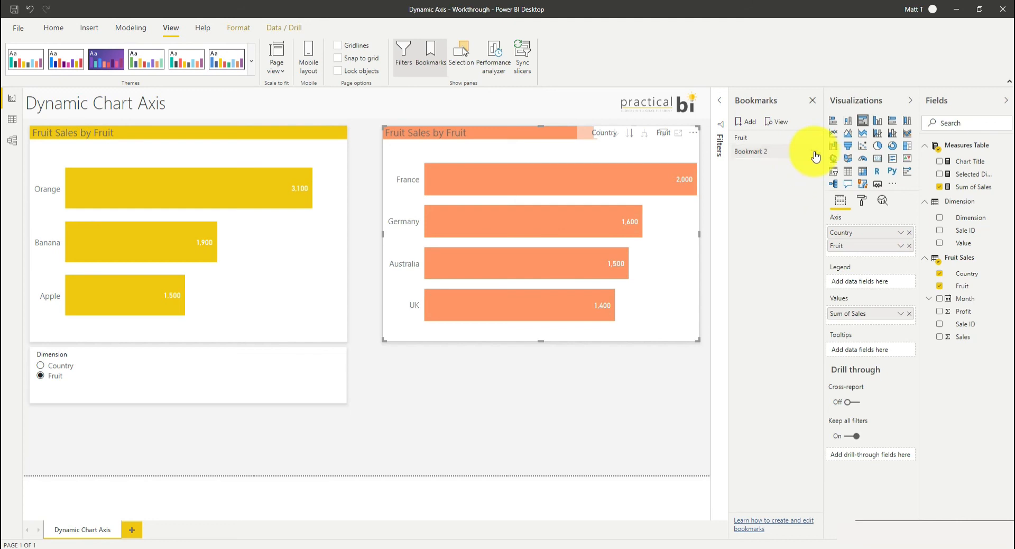
{"action": "left_click", "coordinate": [813, 151]}
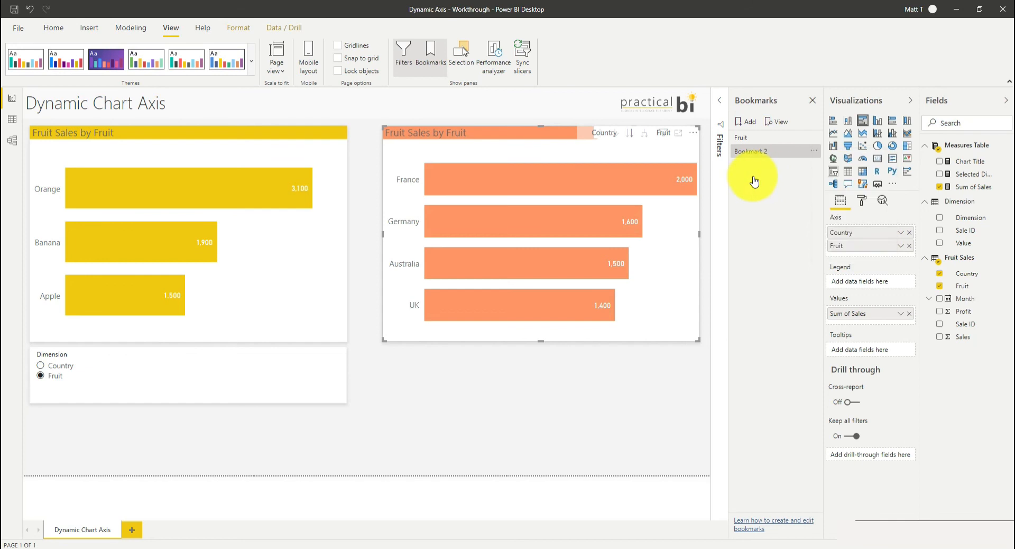
{"action": "double_click", "coordinate": [751, 150]}
{"action": "type", "text": "Country"}
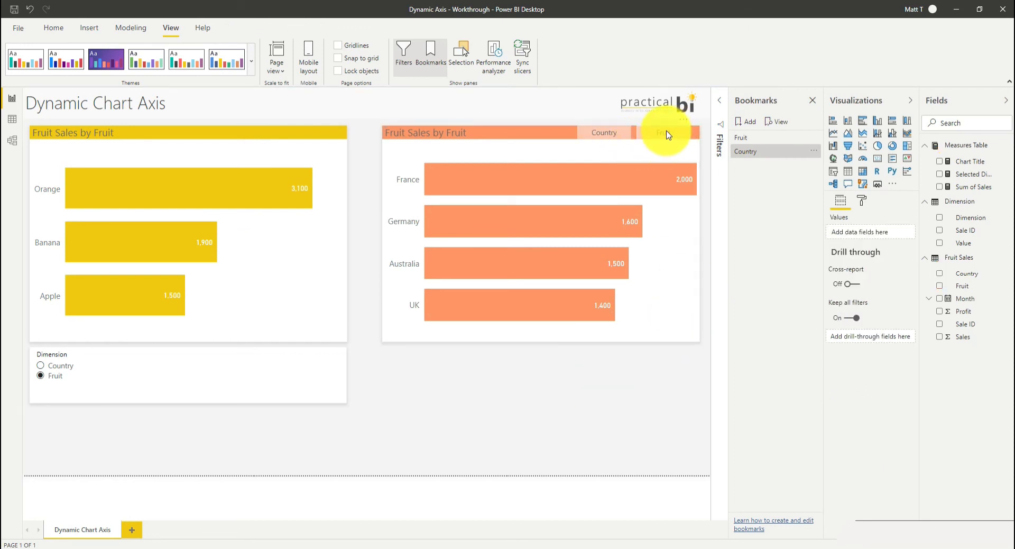
- Give the Country button a bookmark action for 'Country' and hide its visual header
{"action": "left_click", "coordinate": [664, 133]}
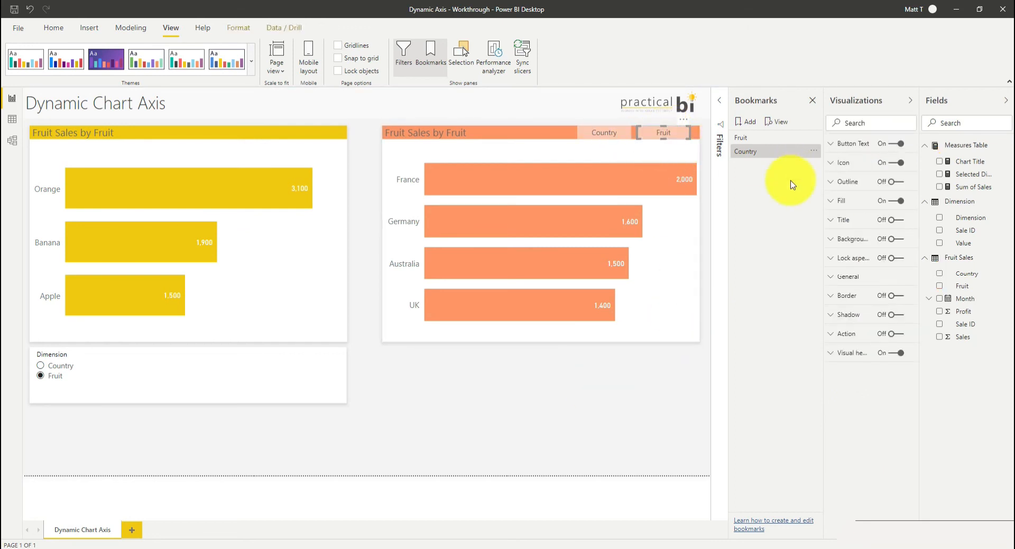
{"action": "mouse_move", "coordinate": [602, 359]}
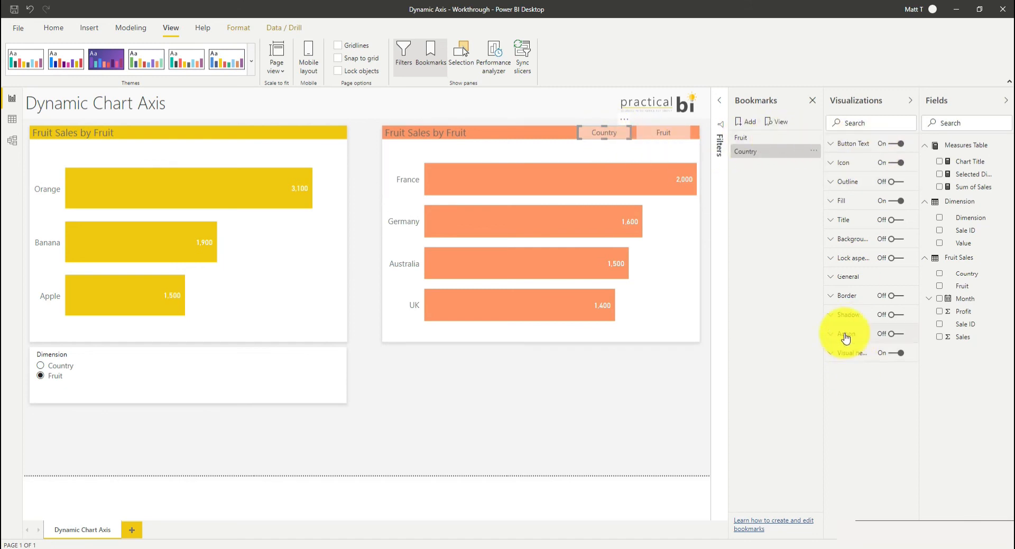
{"action": "left_click", "coordinate": [845, 333]}
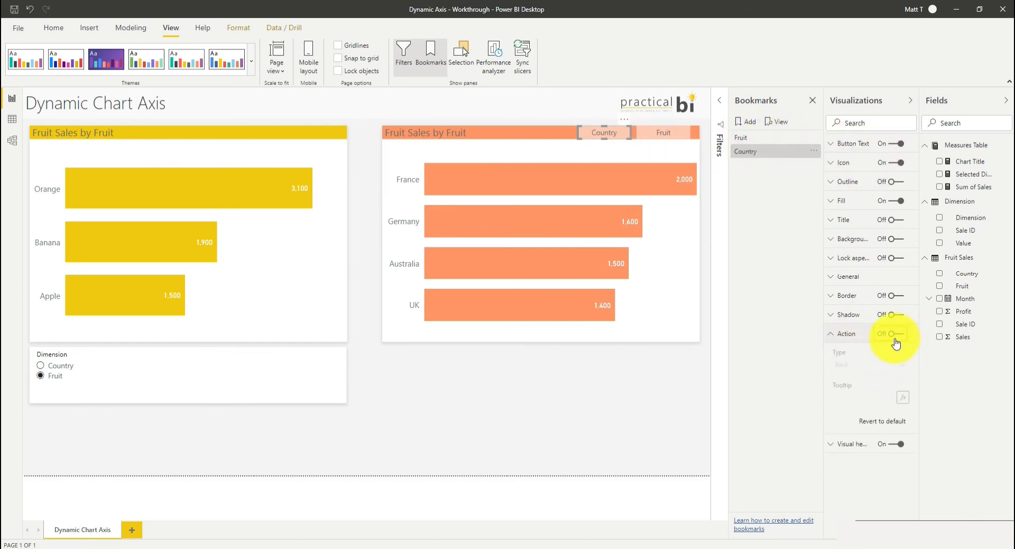
{"action": "left_click", "coordinate": [897, 333]}
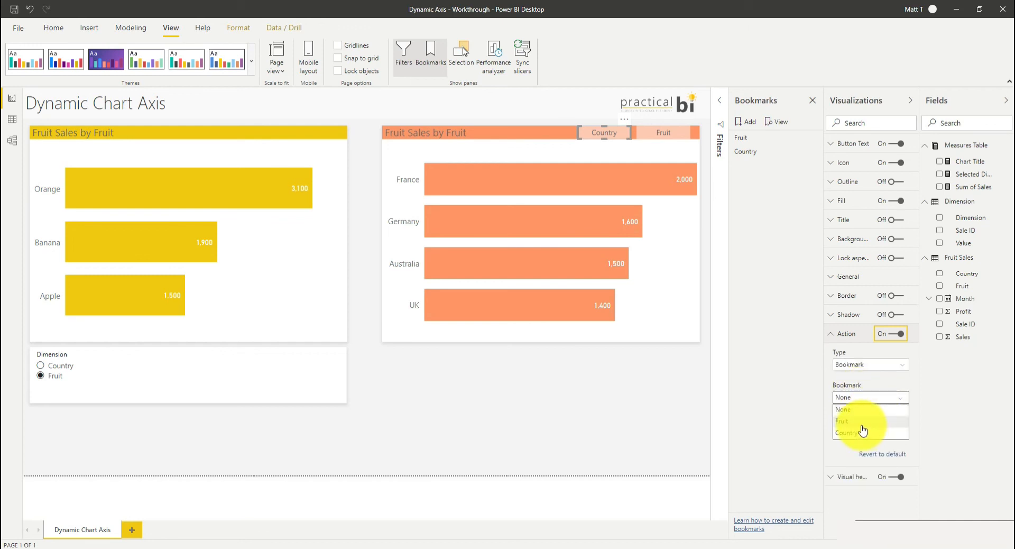
{"action": "left_click", "coordinate": [848, 431]}
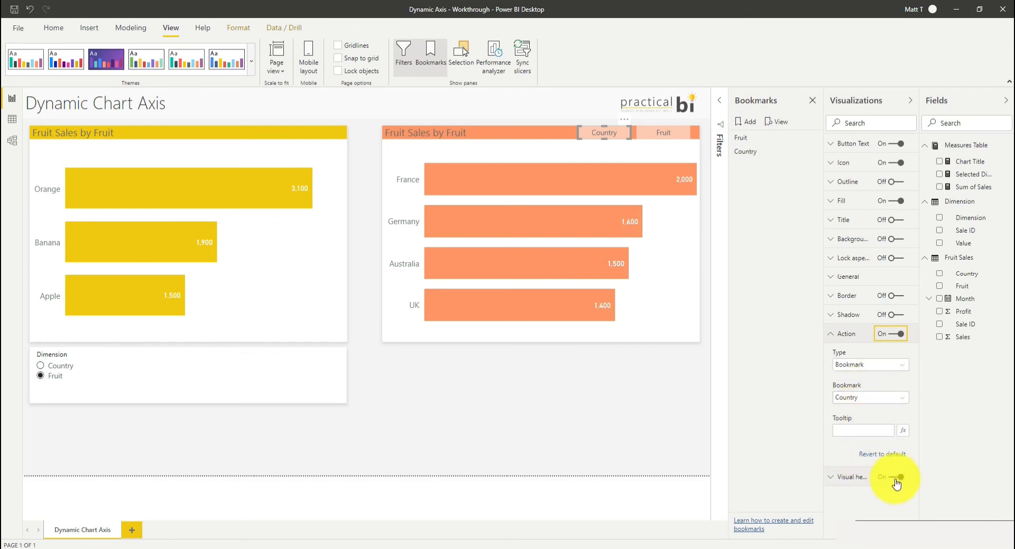
{"action": "left_click", "coordinate": [896, 477]}
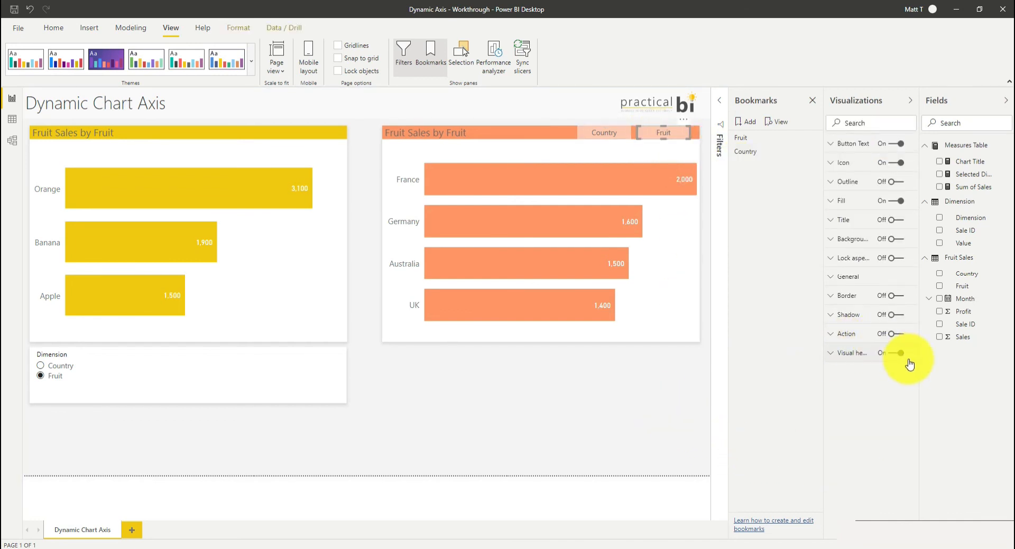
- Hide the Fruit button's header and turn on its action linked to the 'Fruit' bookmark
{"action": "left_click", "coordinate": [895, 334]}
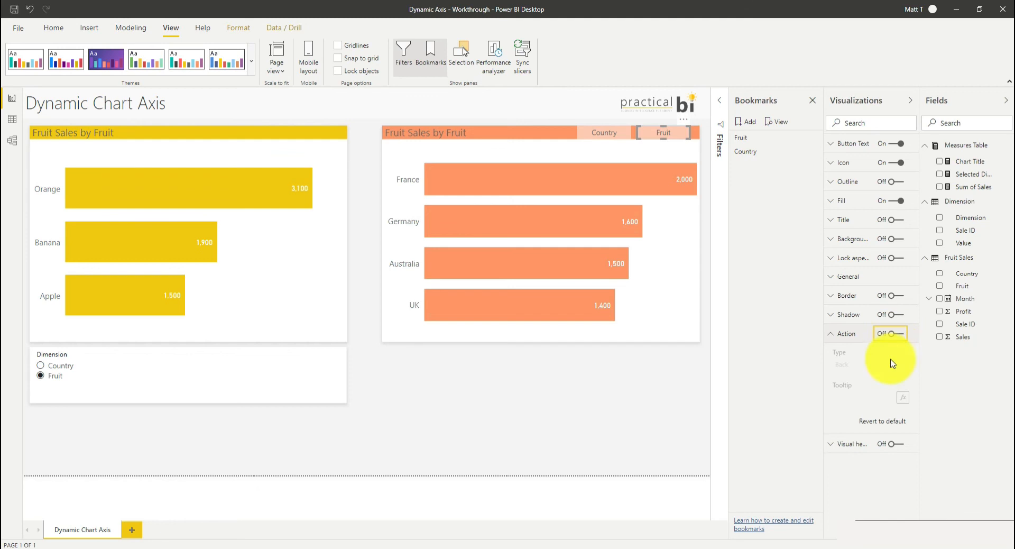
{"action": "left_click", "coordinate": [897, 333]}
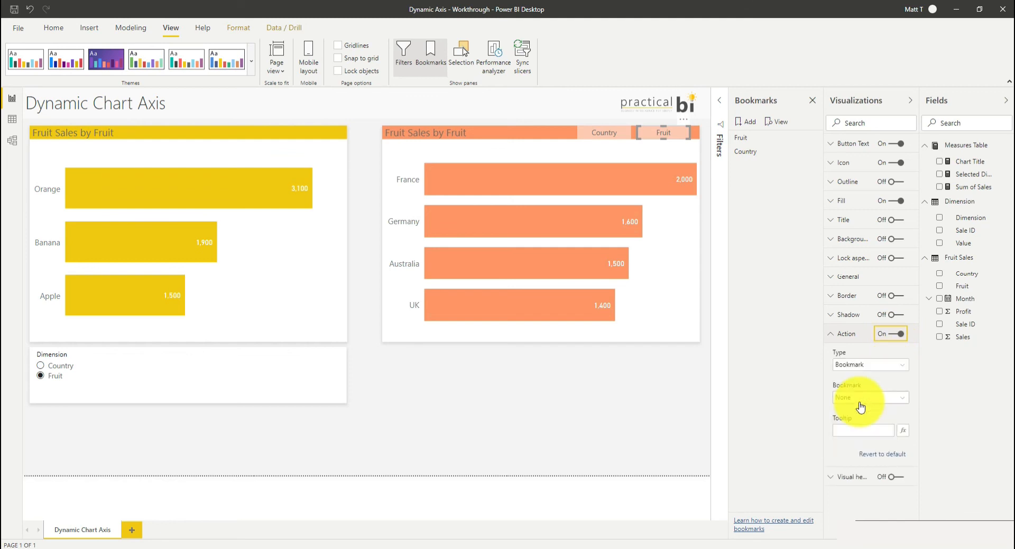
{"action": "left_click", "coordinate": [871, 396]}
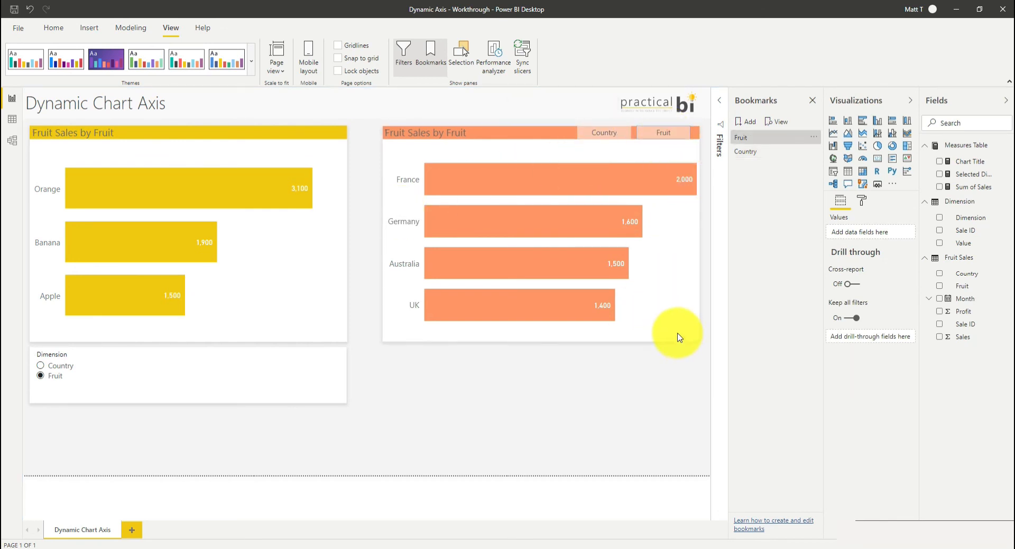
{"action": "left_click", "coordinate": [663, 132]}
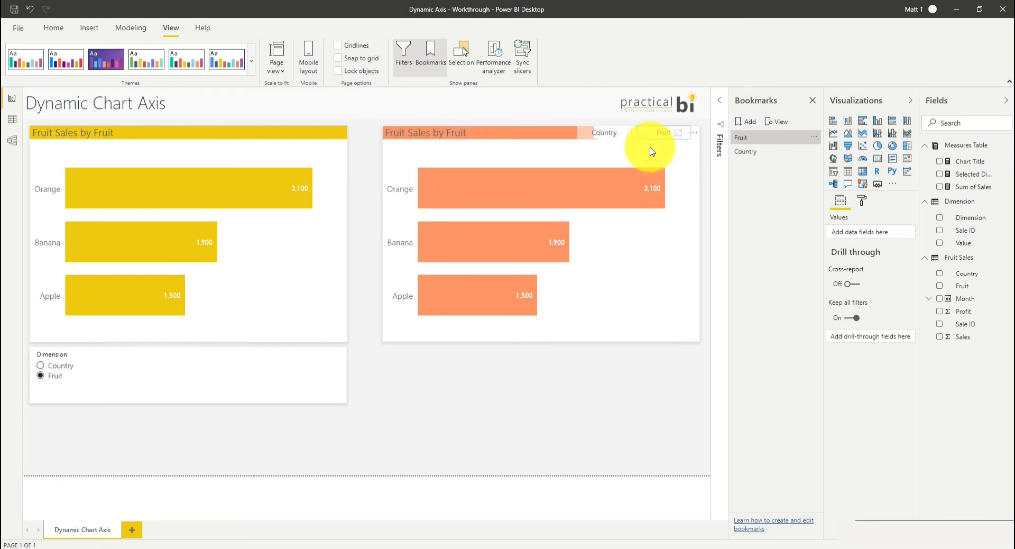
{"action": "left_click", "coordinate": [603, 132]}
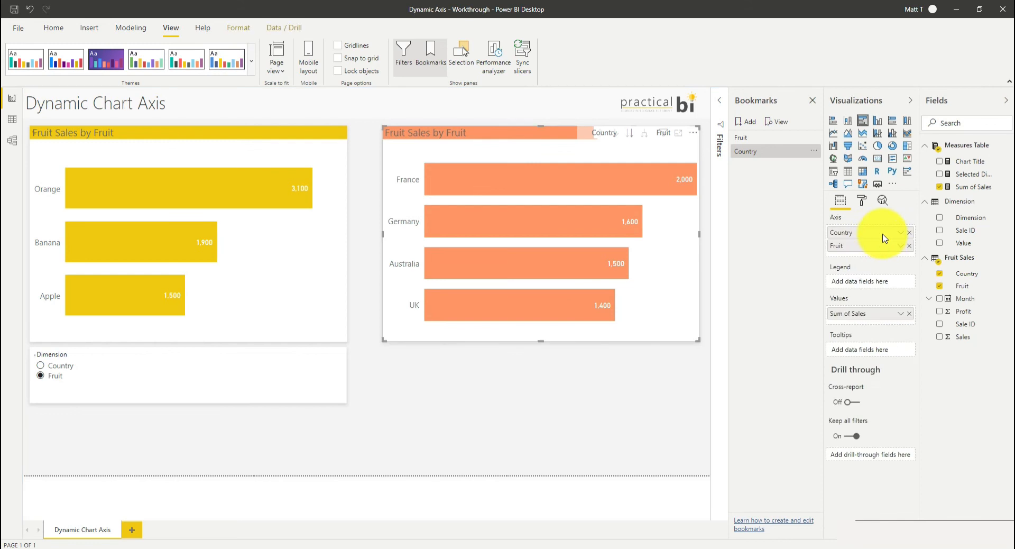
{"action": "left_click", "coordinate": [862, 200]}
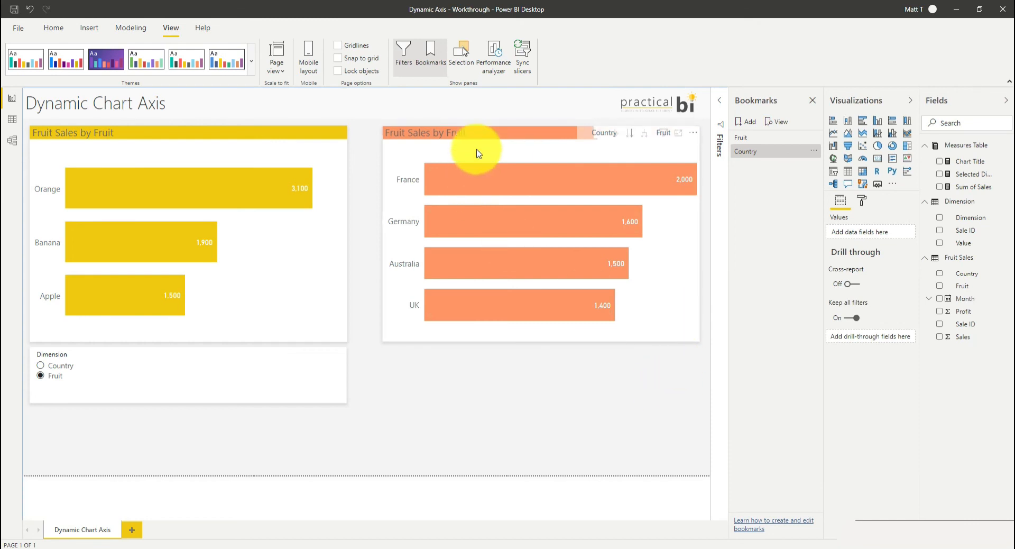
{"action": "left_click", "coordinate": [477, 151]}
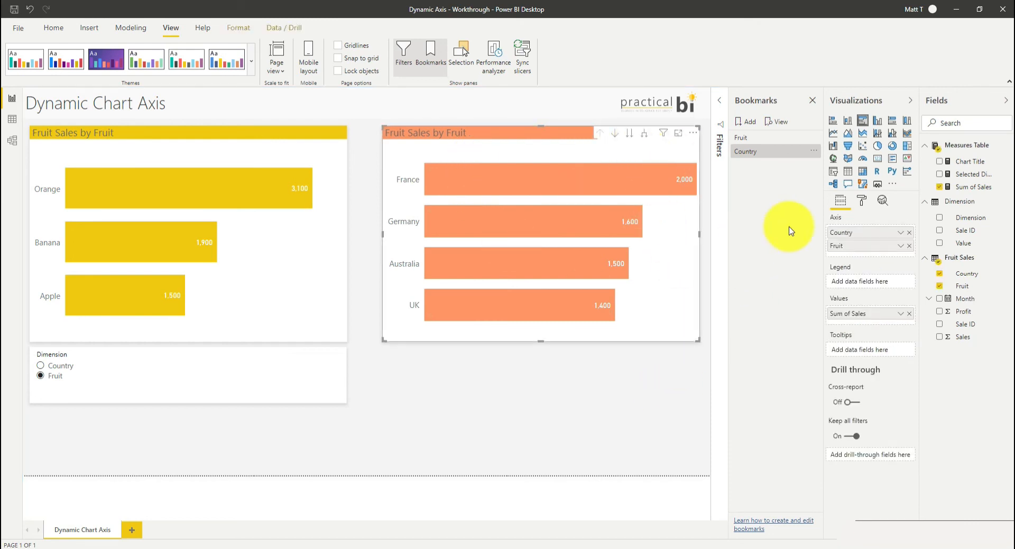
{"action": "mouse_move", "coordinate": [626, 168]}
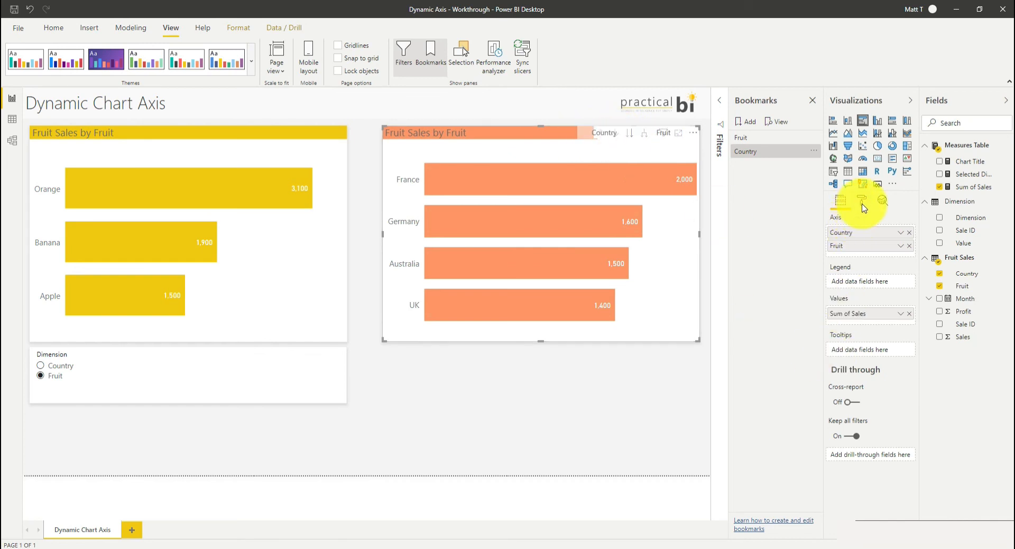
{"action": "left_click", "coordinate": [861, 200]}
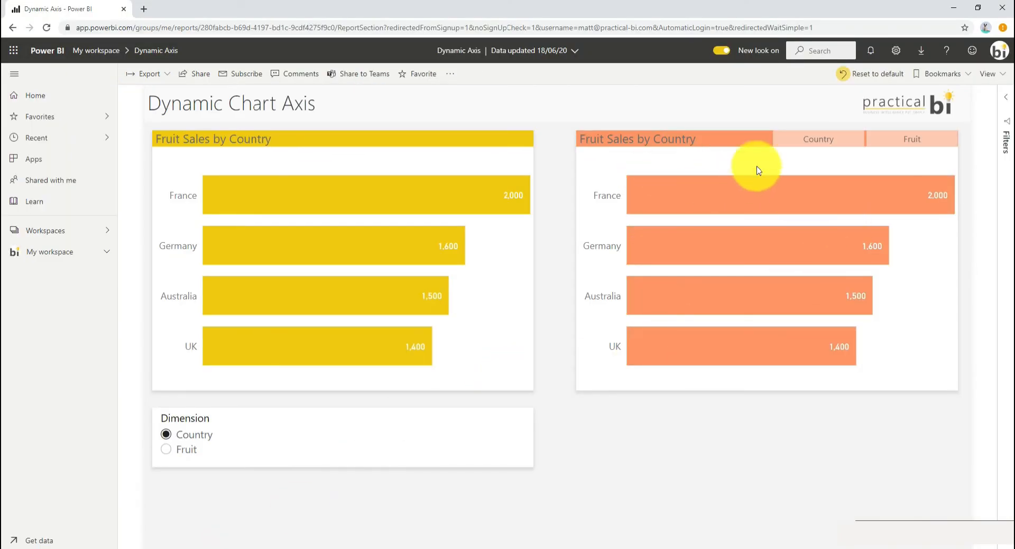
{"action": "mouse_move", "coordinate": [764, 442]}
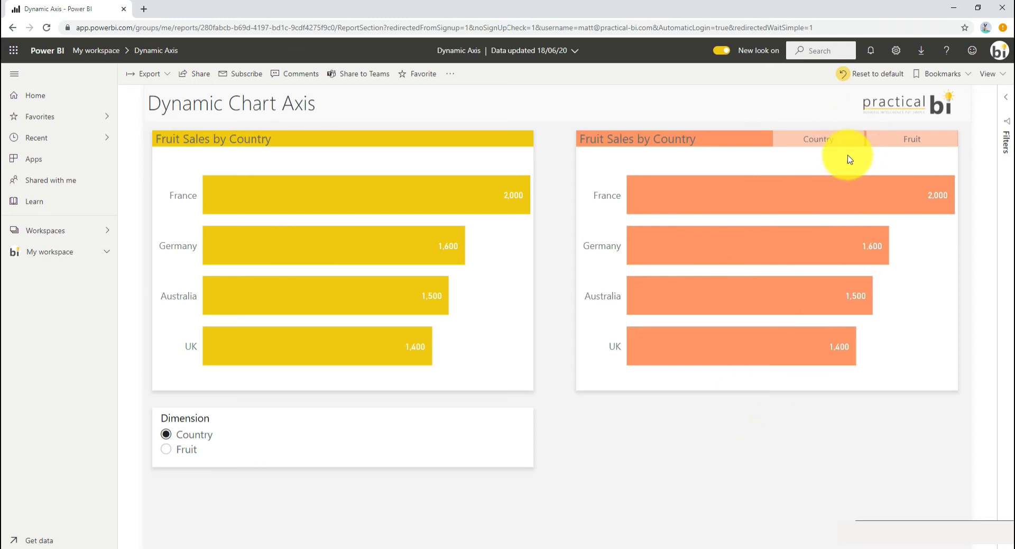
{"action": "left_click", "coordinate": [912, 138]}
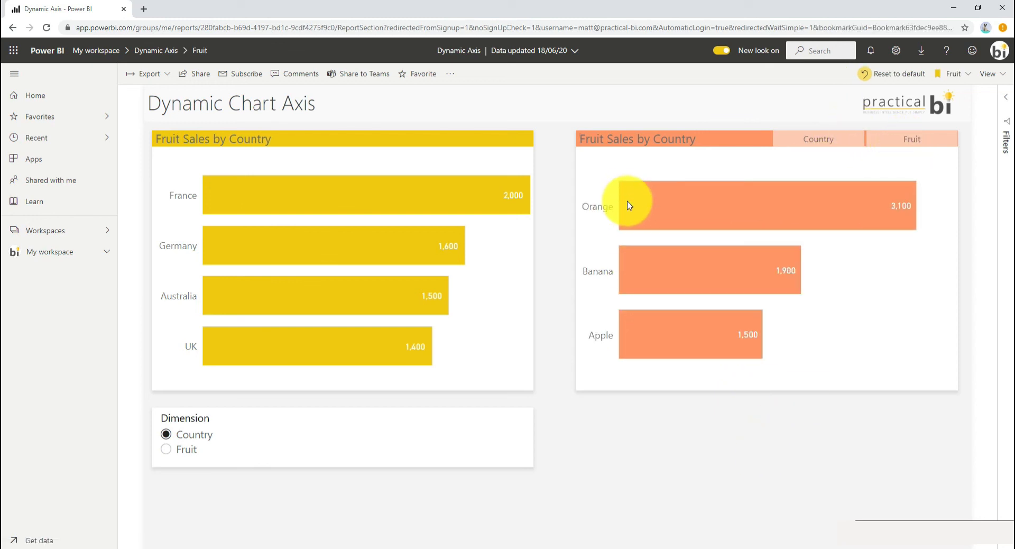
{"action": "mouse_move", "coordinate": [808, 141]}
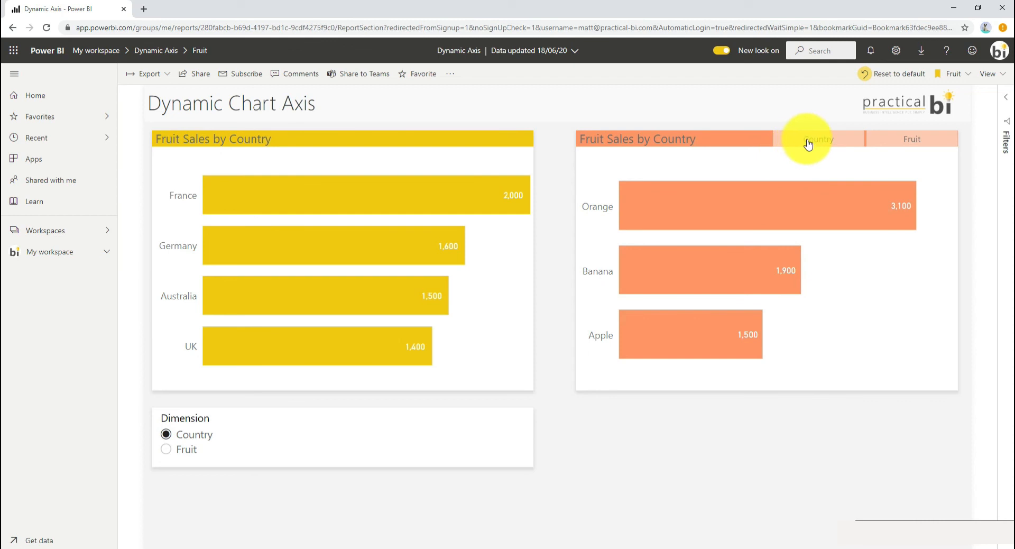
{"action": "left_click", "coordinate": [819, 139]}
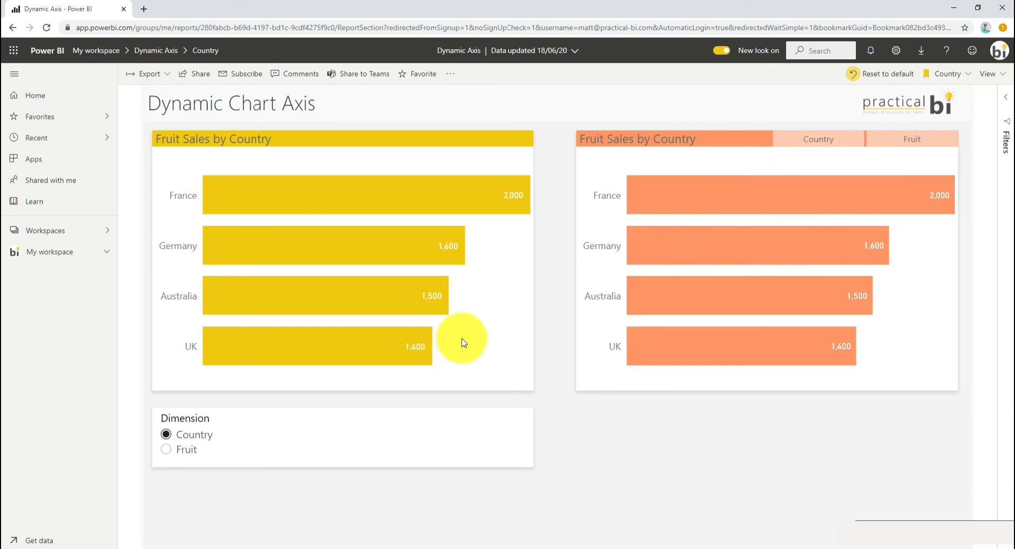
{"action": "mouse_move", "coordinate": [260, 382]}
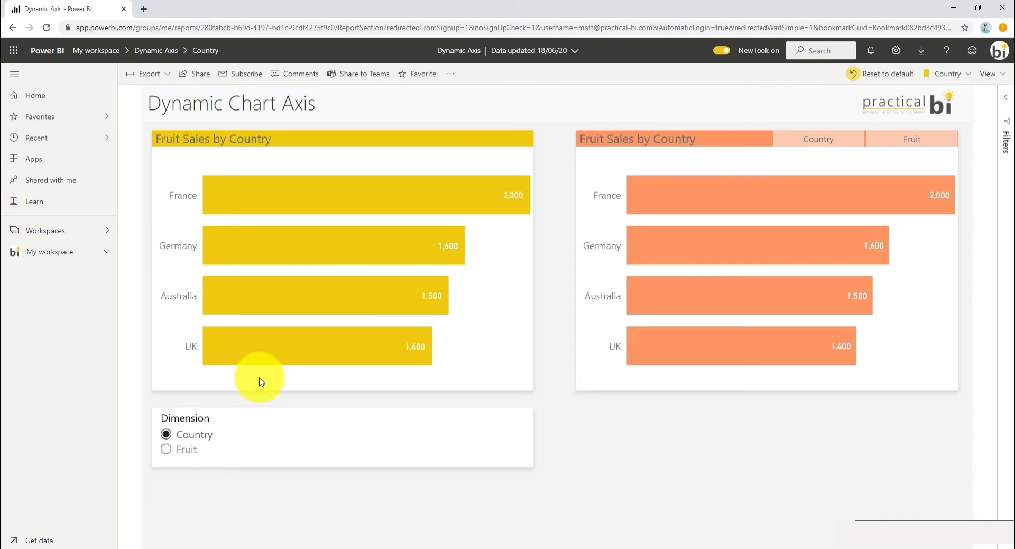
{"action": "left_click", "coordinate": [166, 449]}
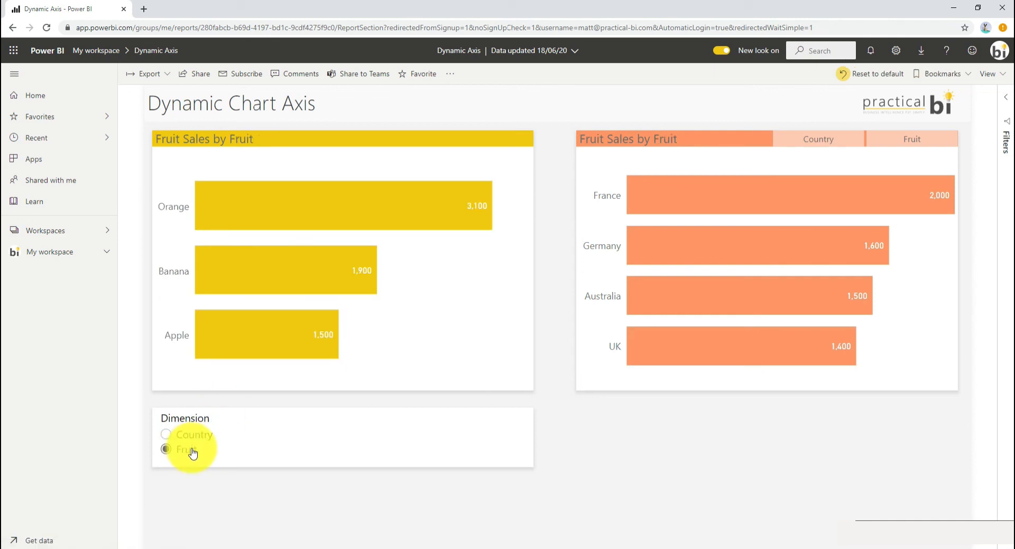
{"action": "left_click", "coordinate": [165, 434]}
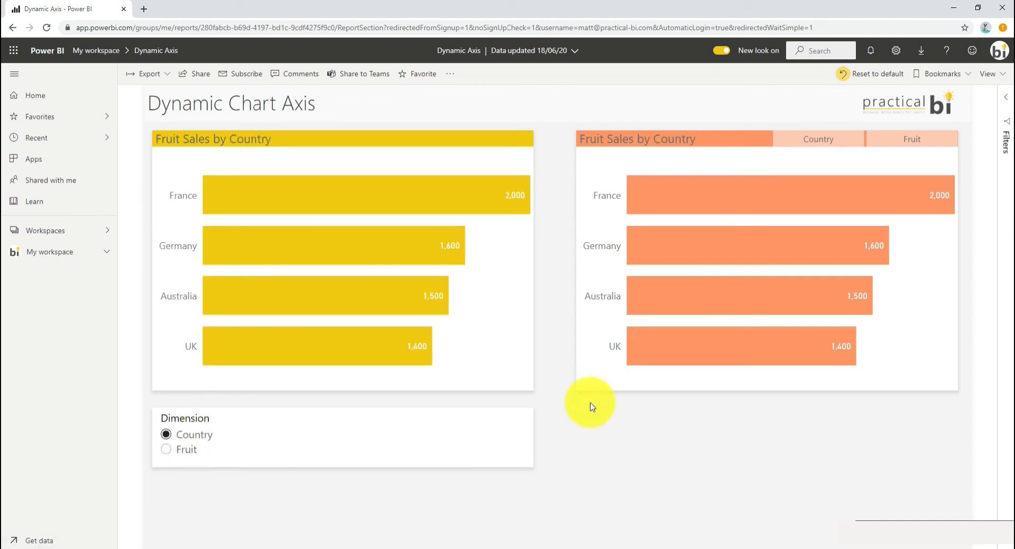
{"action": "mouse_move", "coordinate": [612, 443]}
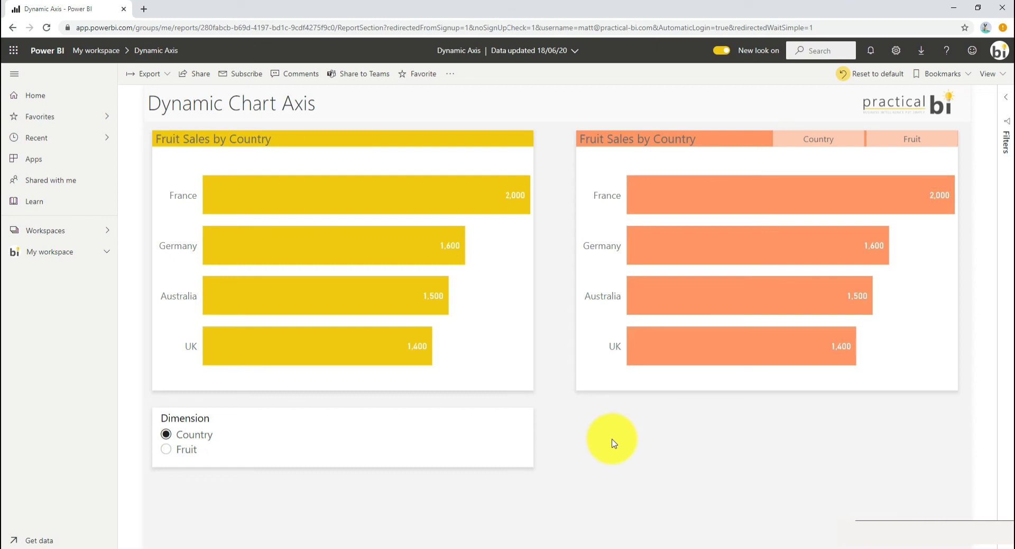
{"action": "mouse_move", "coordinate": [570, 428]}
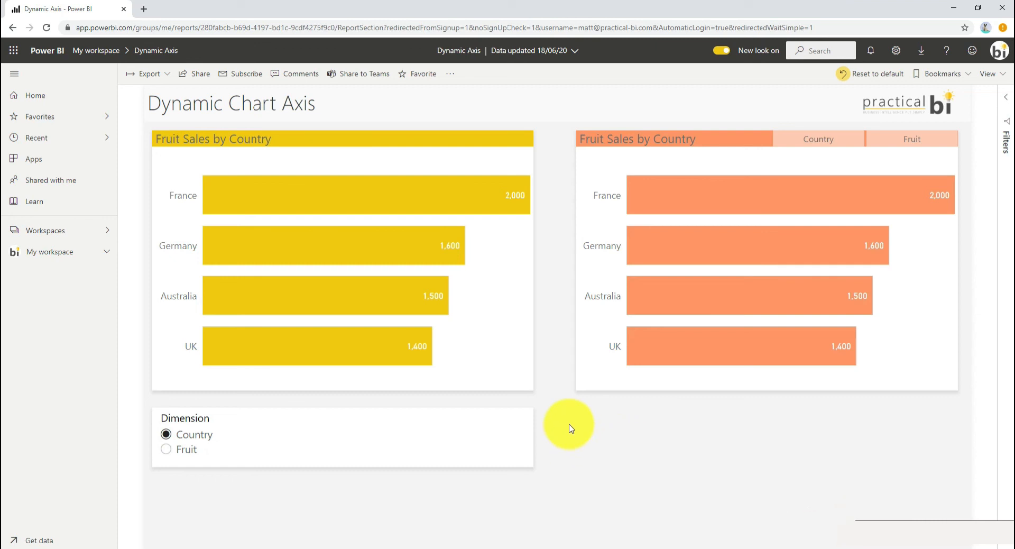
{"action": "mouse_move", "coordinate": [560, 445]}
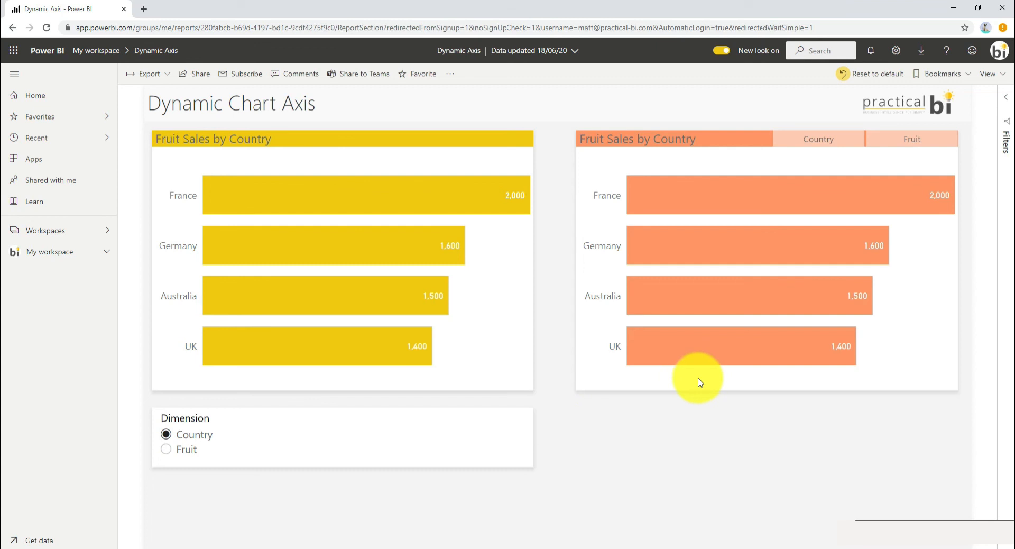
{"action": "mouse_move", "coordinate": [510, 431]}
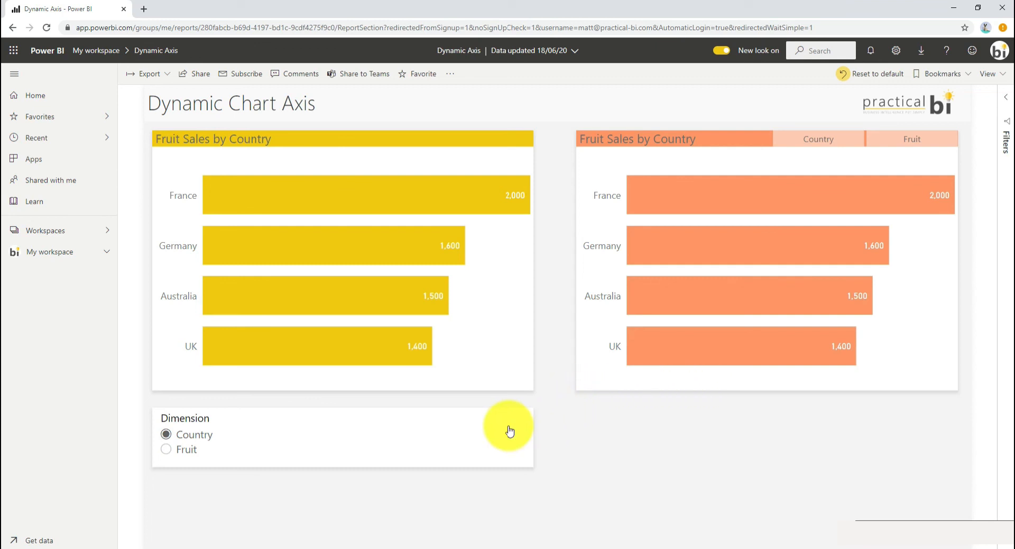